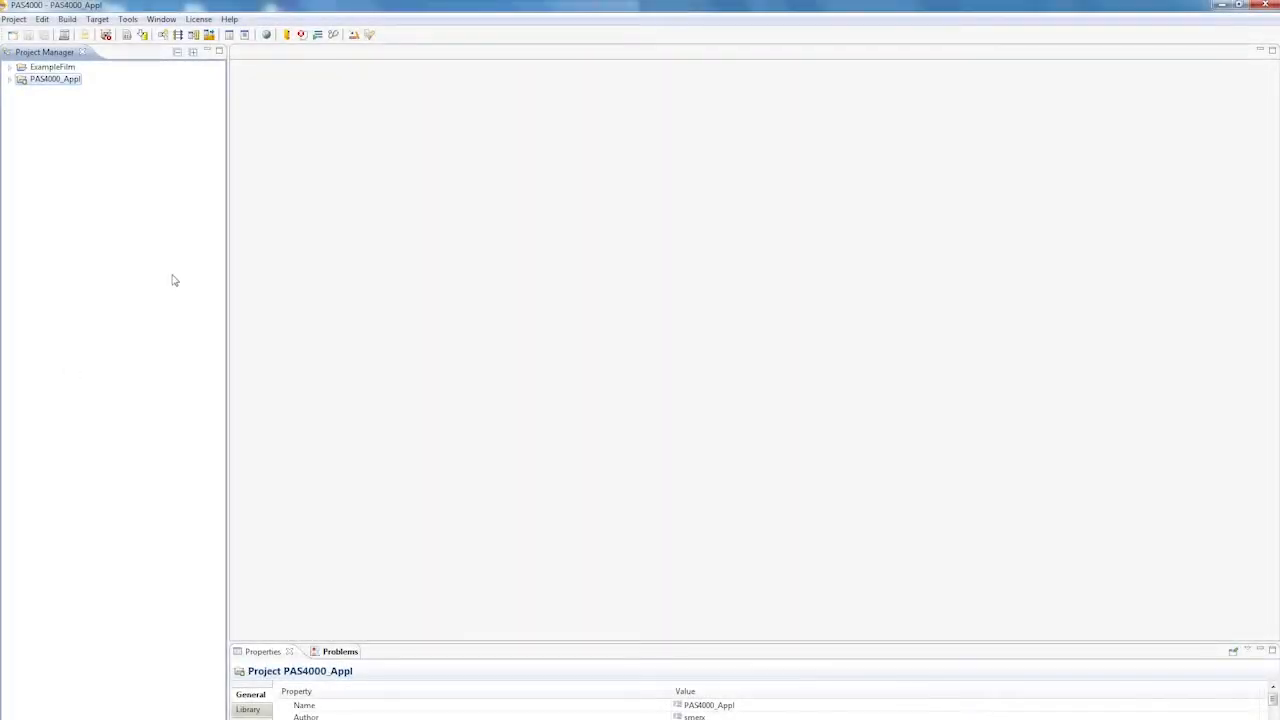
Open the Help menu in the PAS4000 menu bar
{"action": "left_click", "coordinate": [229, 19]}
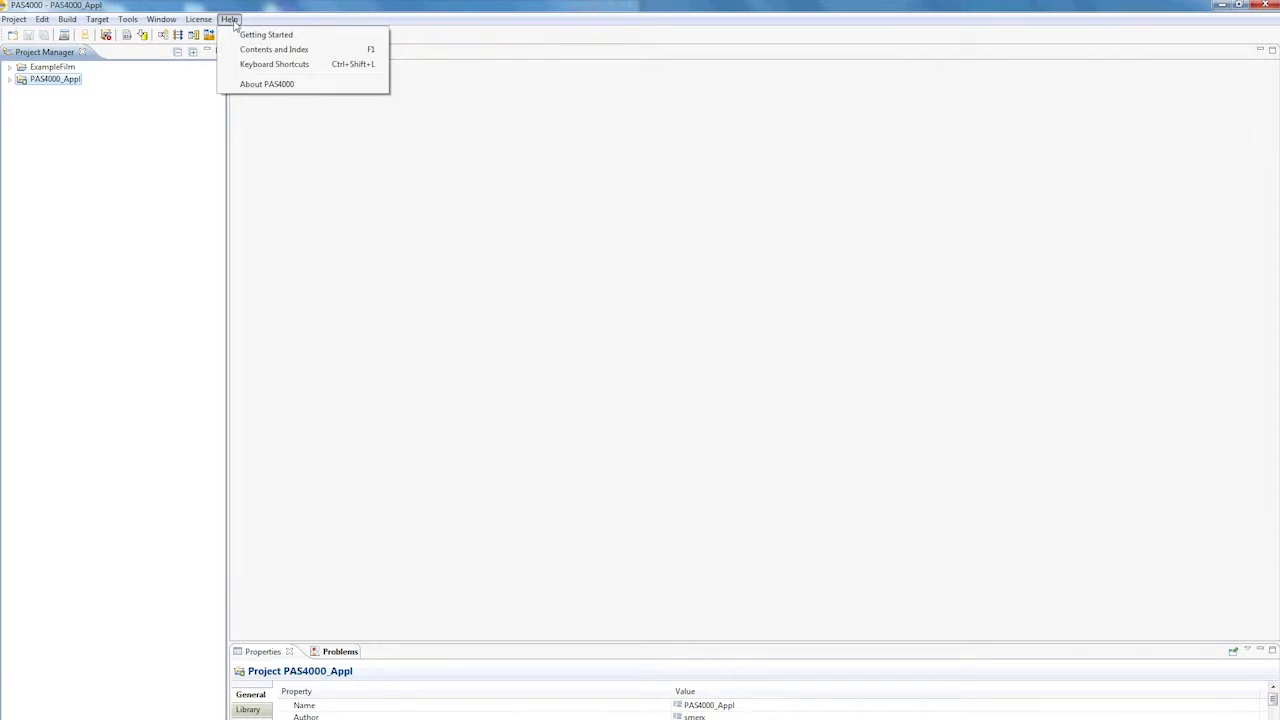
{"action": "mouse_move", "coordinate": [266, 34]}
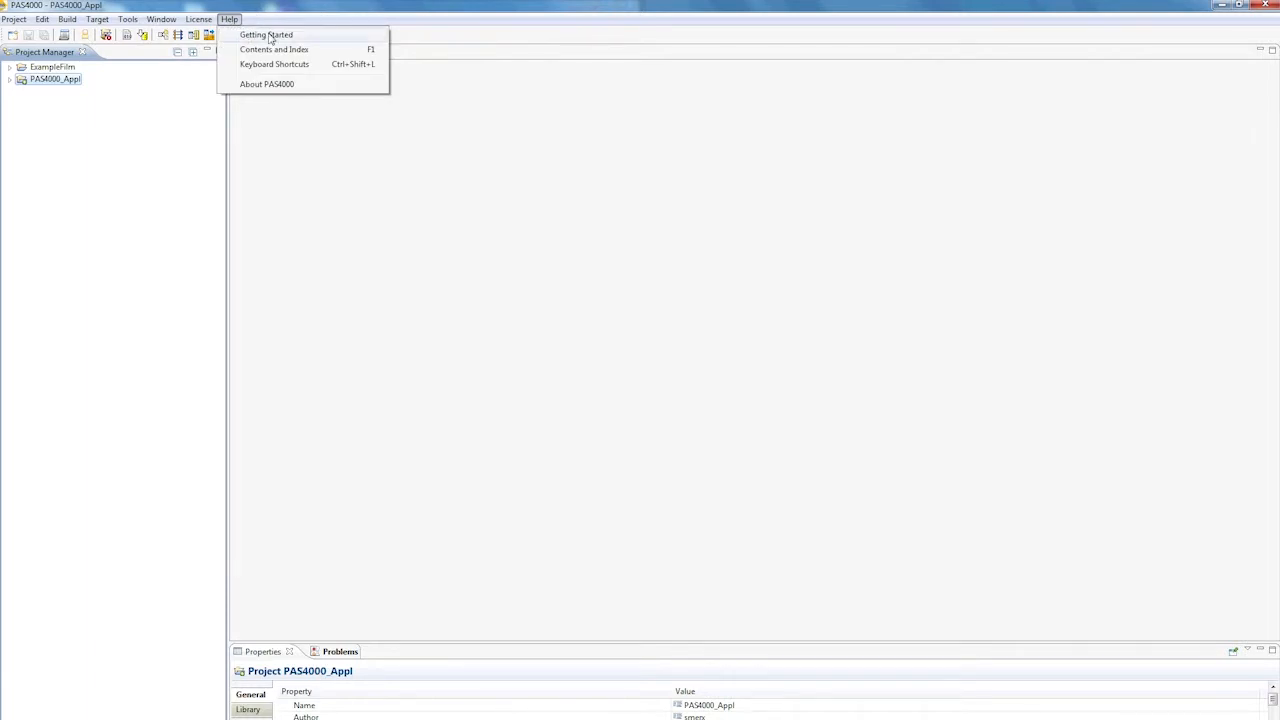
Go to Getting Started > Project for PSSu PLC > Create project and read the page
{"action": "left_click", "coordinate": [266, 34]}
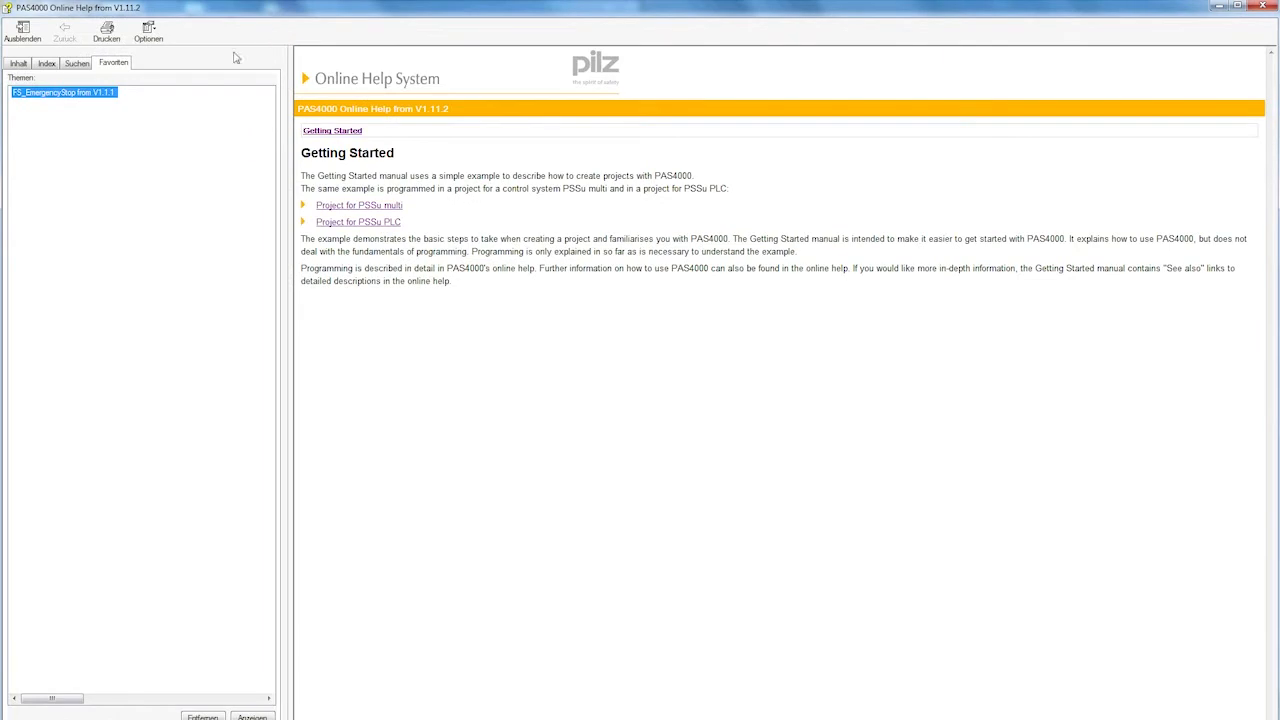
{"action": "mouse_move", "coordinate": [357, 221]}
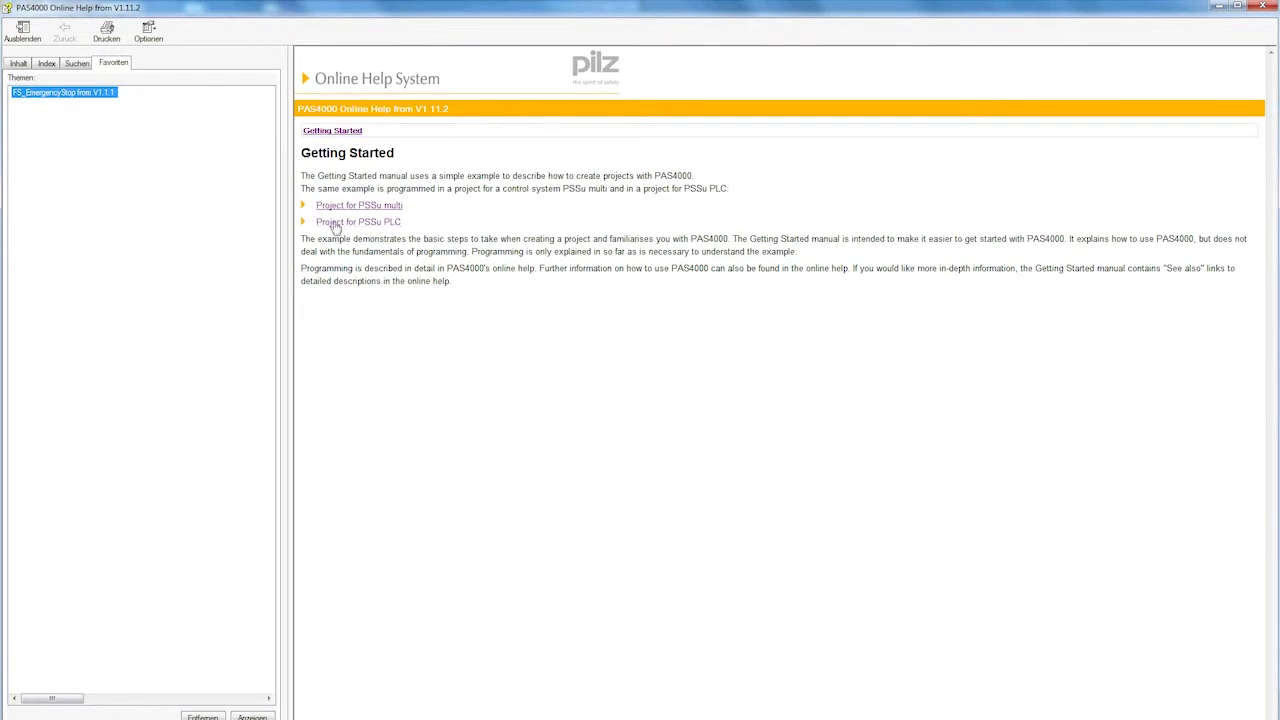
{"action": "left_click", "coordinate": [357, 221]}
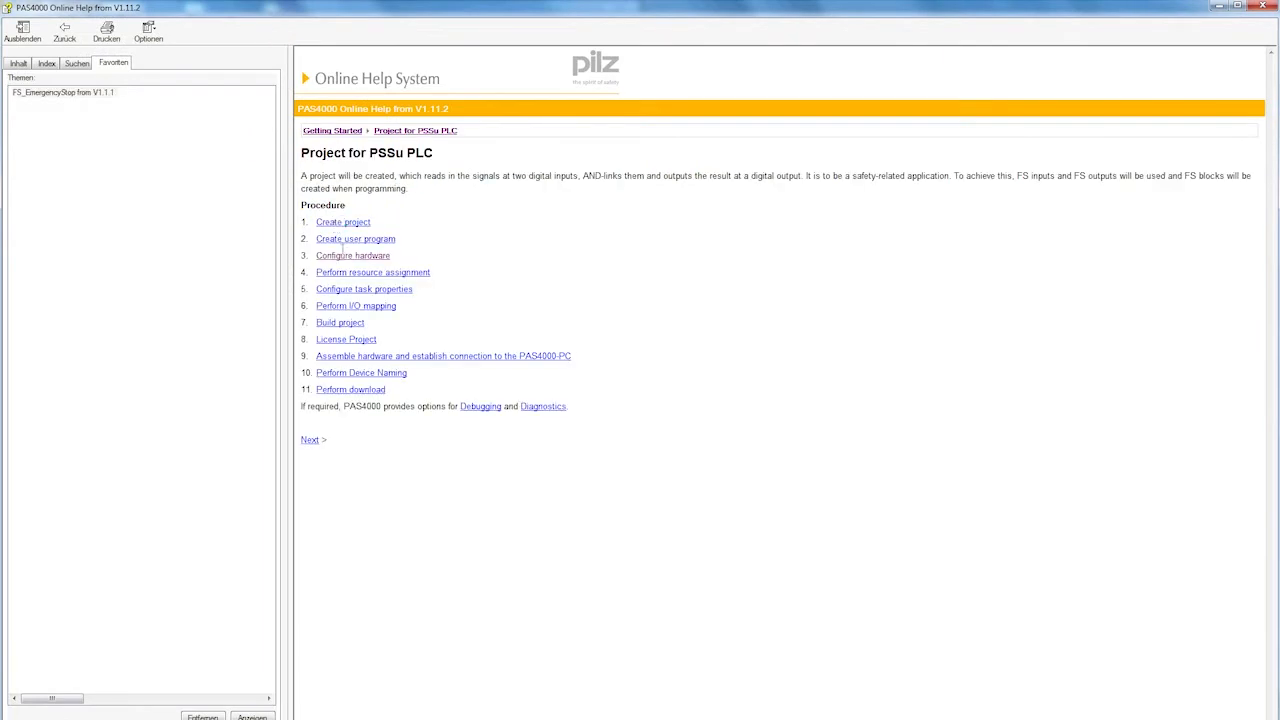
{"action": "mouse_move", "coordinate": [420, 318]}
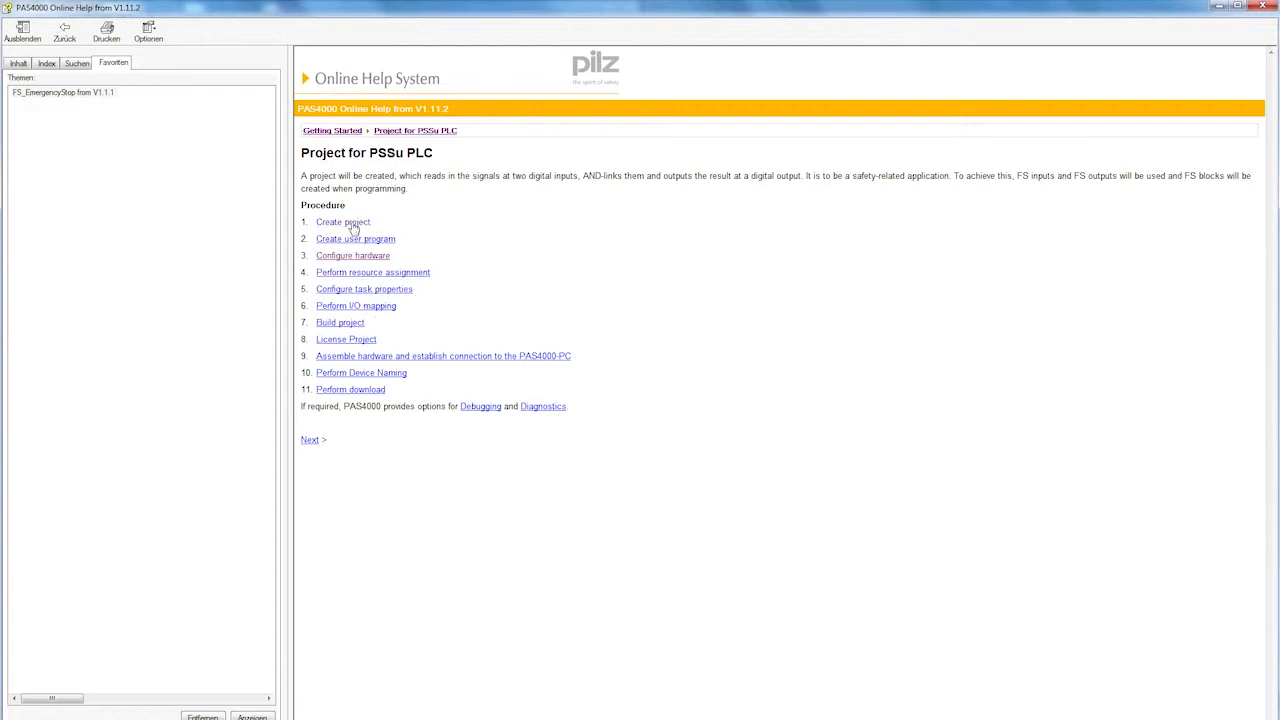
{"action": "left_click", "coordinate": [343, 221]}
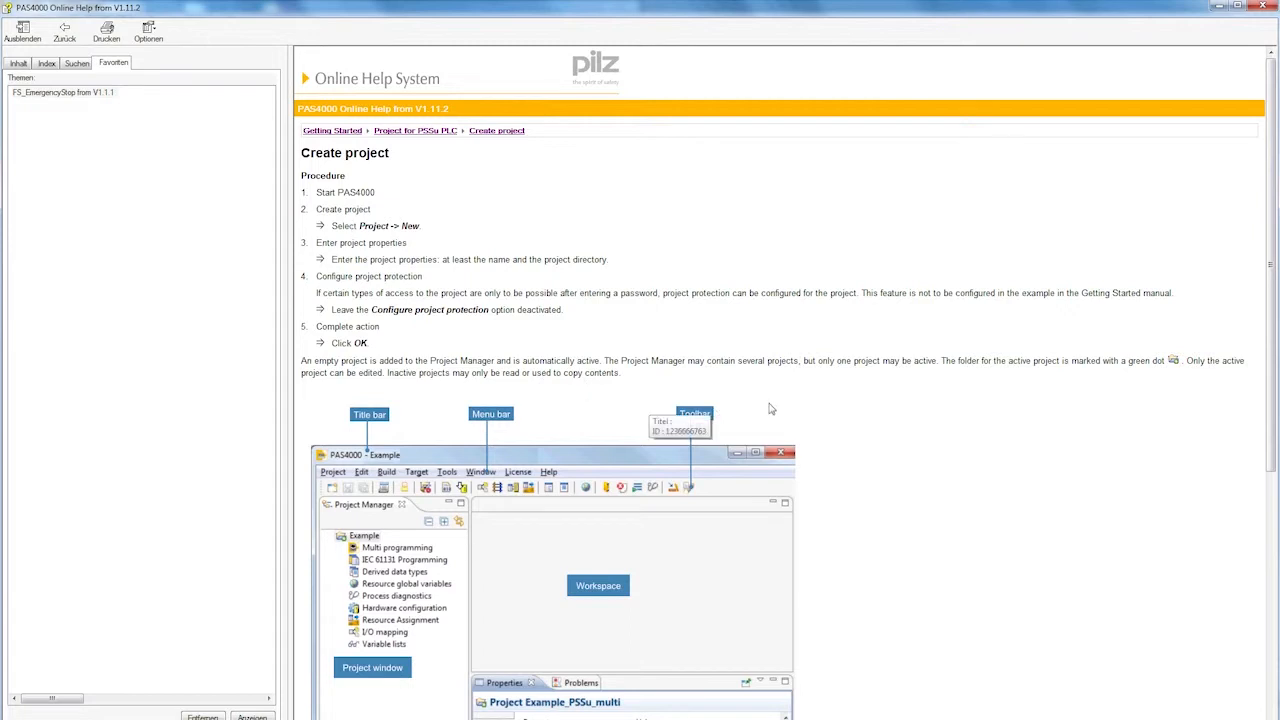
{"action": "scroll", "scroll_direction": "down", "scroll_amount": 3}
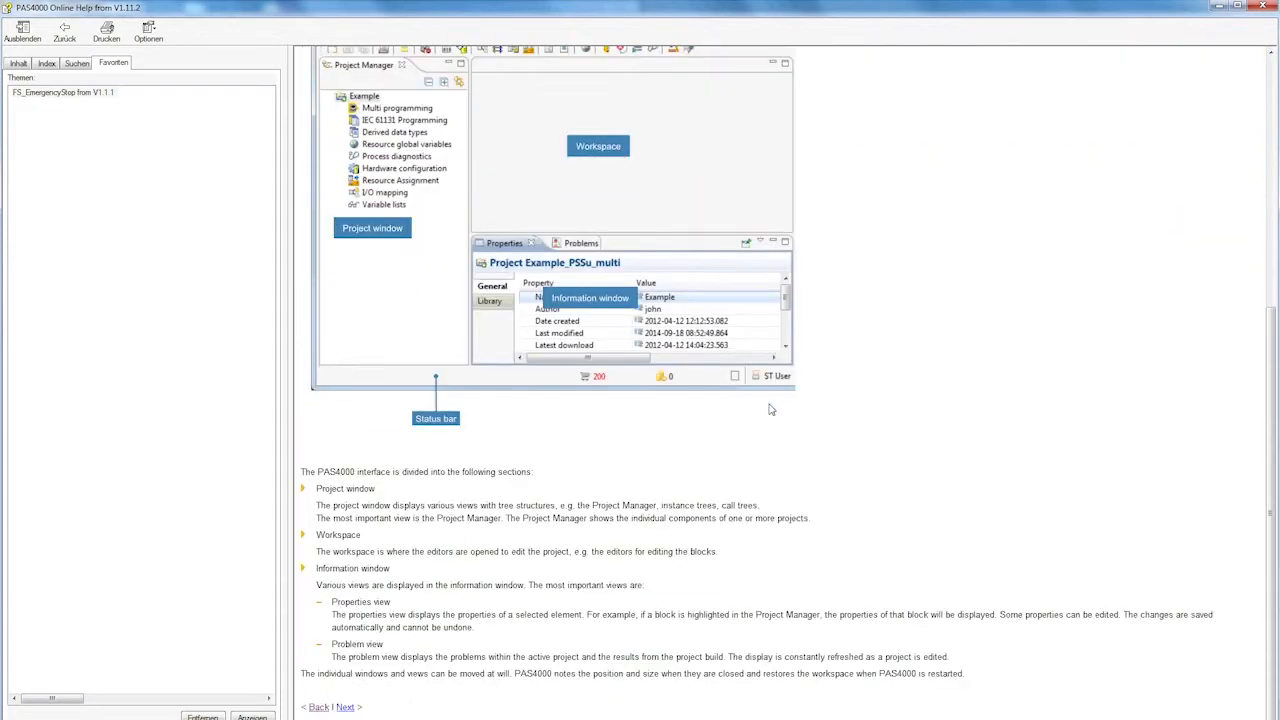
{"action": "scroll", "scroll_direction": "down", "scroll_amount": 3}
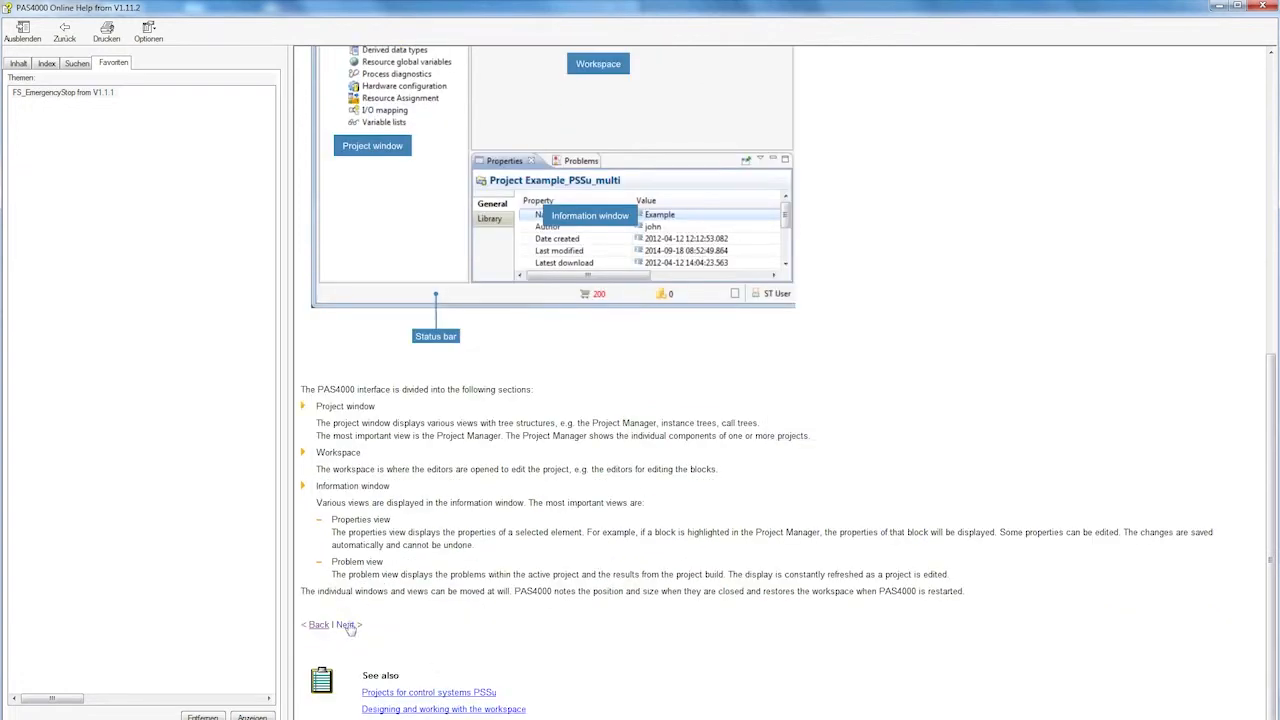
Advance to the Create user program page and scroll through its steps
{"action": "left_click", "coordinate": [346, 624]}
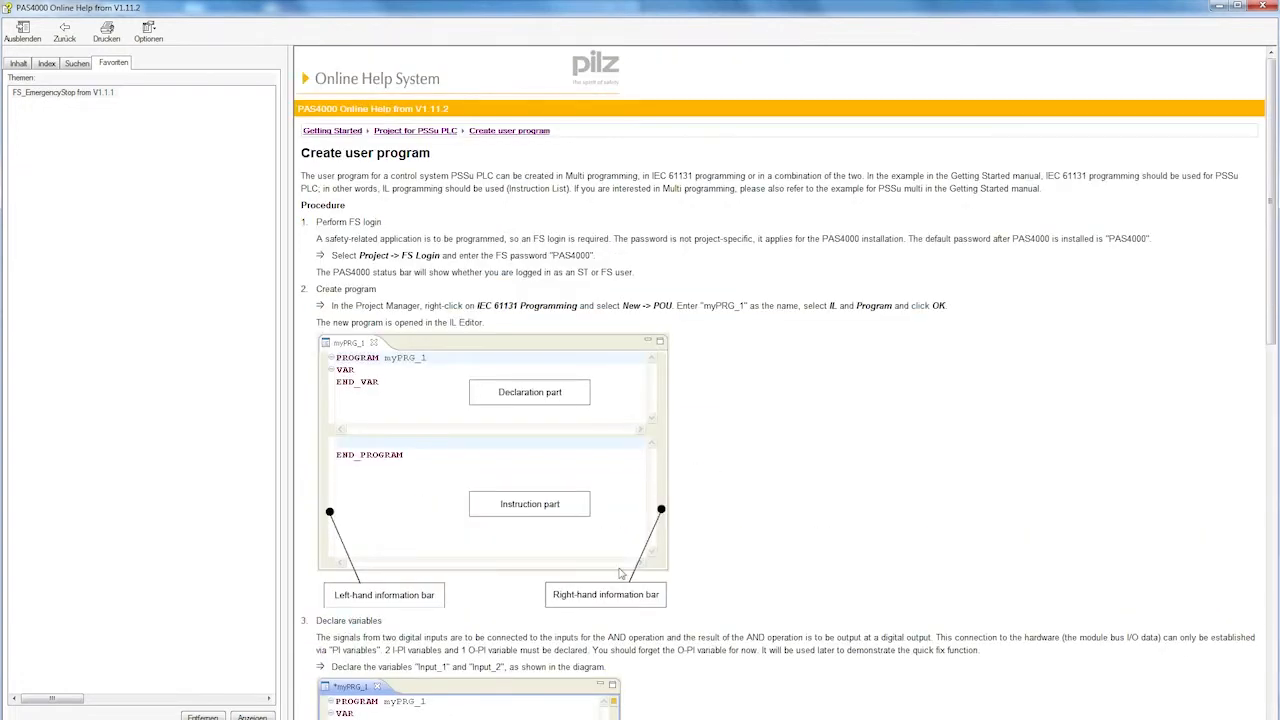
{"action": "mouse_move", "coordinate": [562, 560]}
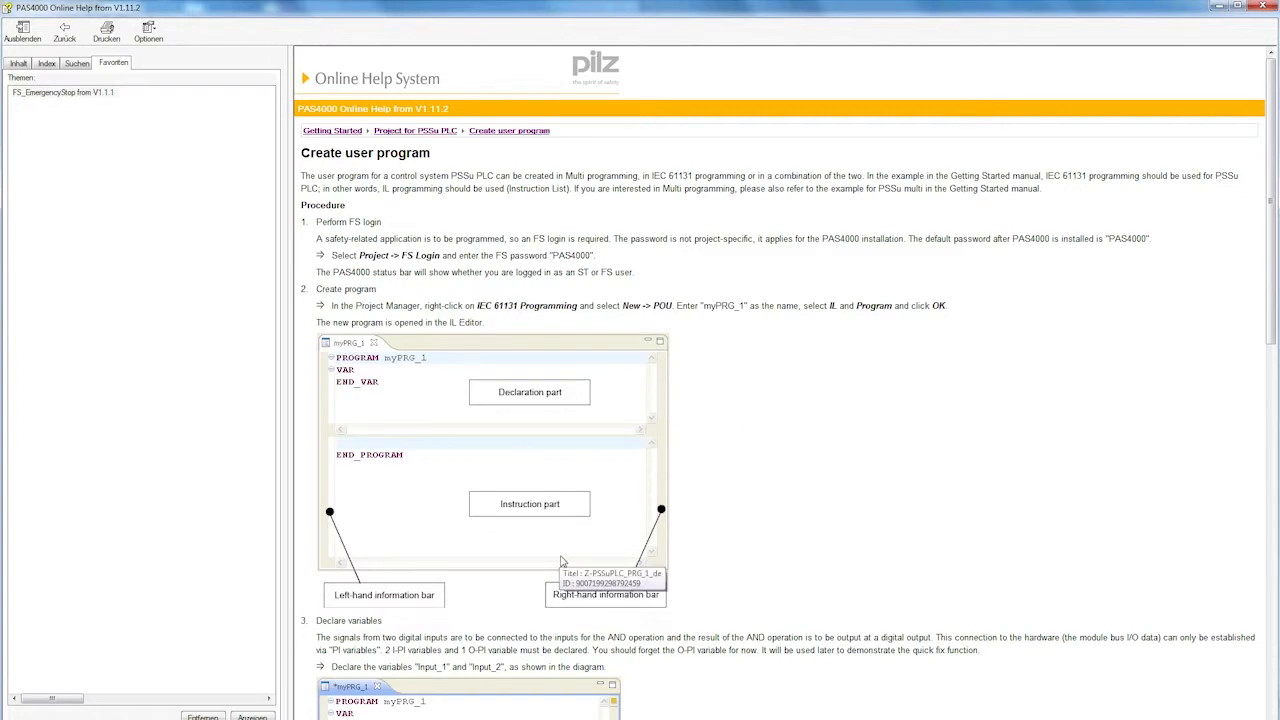
{"action": "scroll", "scroll_direction": "down", "scroll_amount": 3}
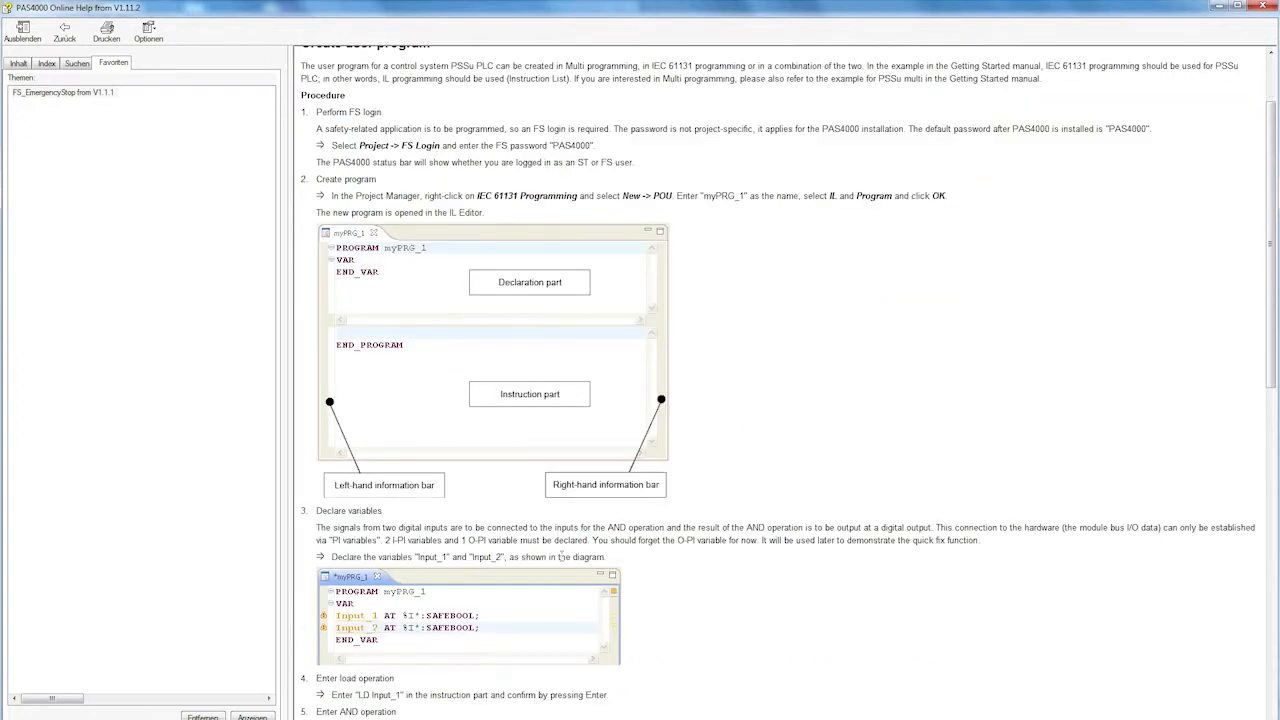
{"action": "mouse_move", "coordinate": [650, 545]}
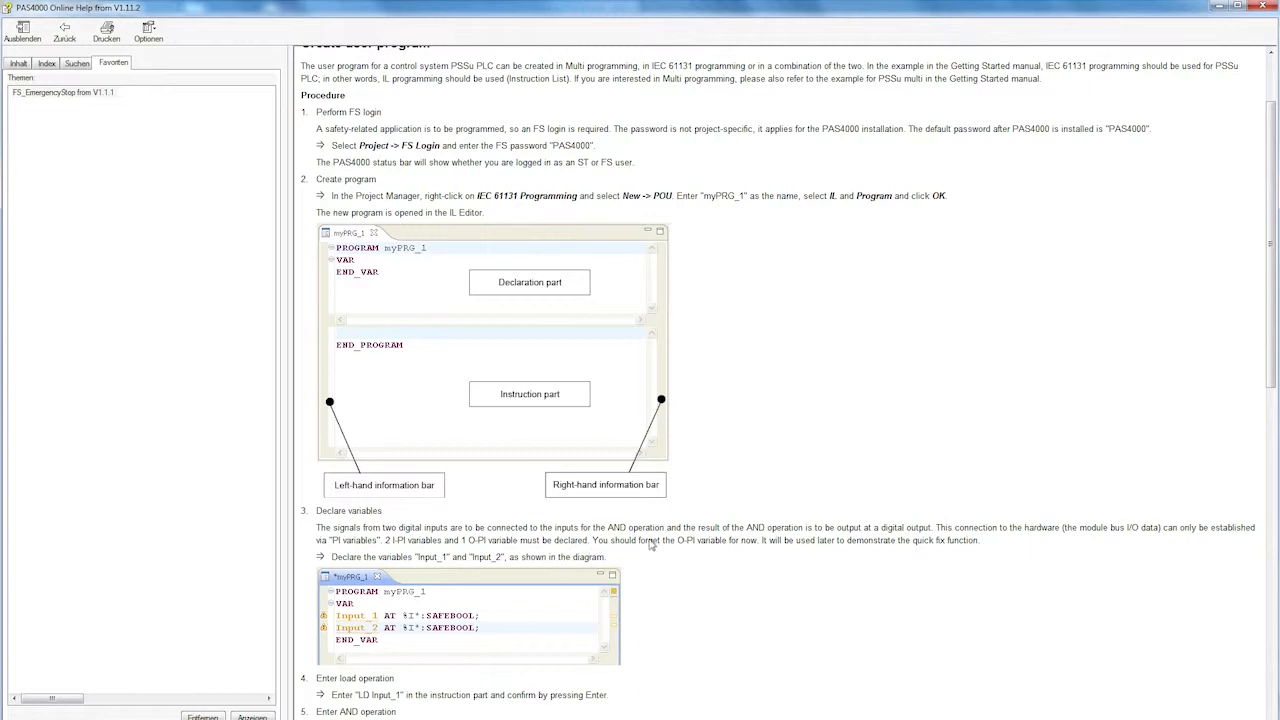
{"action": "mouse_move", "coordinate": [500, 645]}
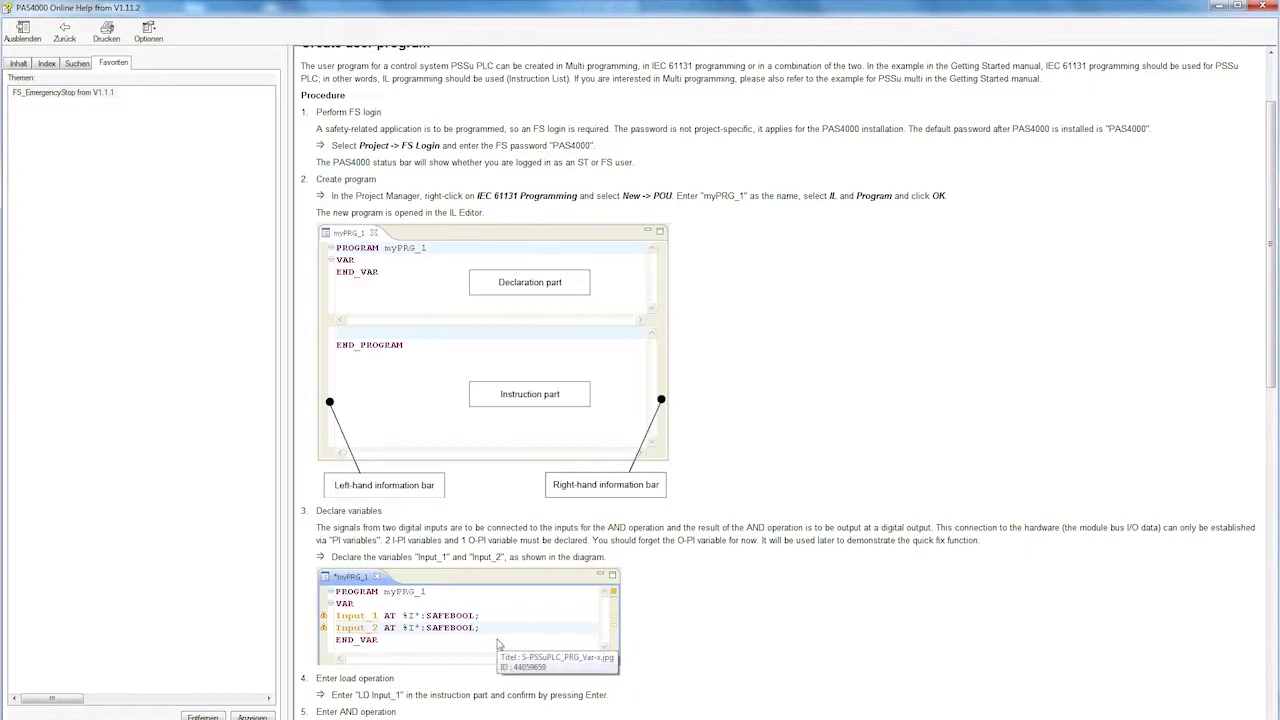
{"action": "mouse_move", "coordinate": [493, 700]}
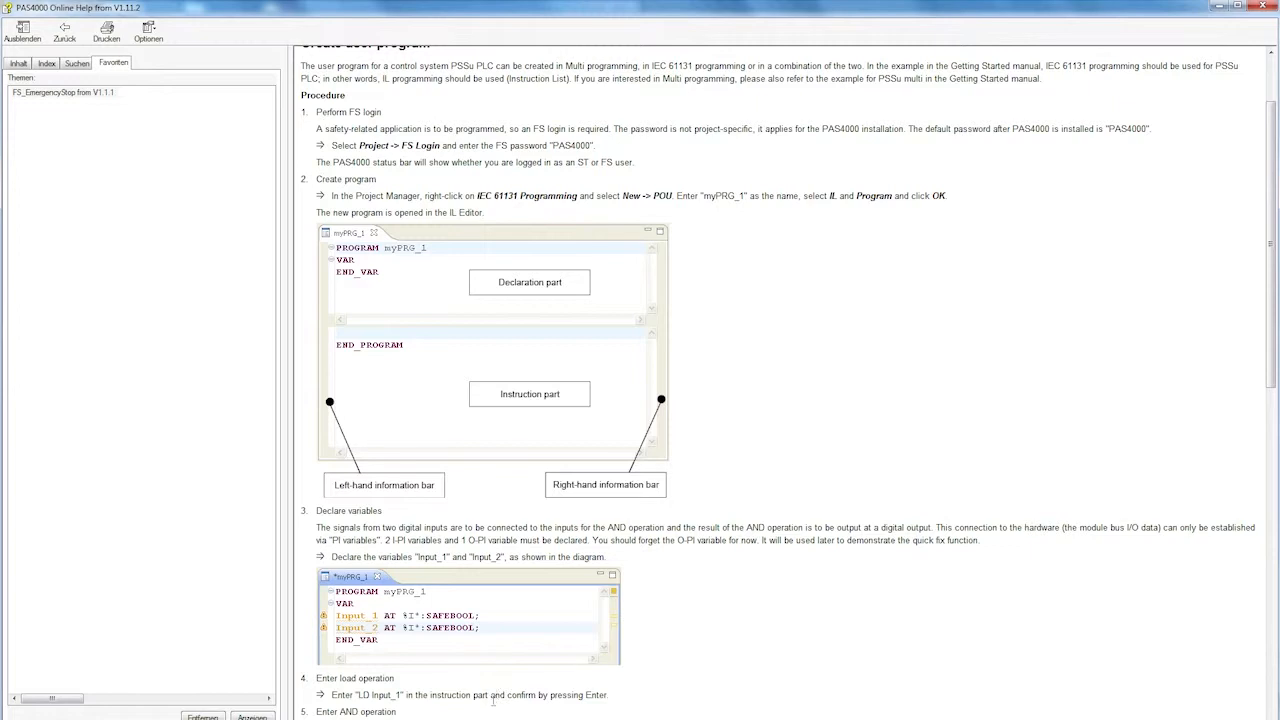
{"action": "scroll", "scroll_direction": "down", "scroll_amount": 3}
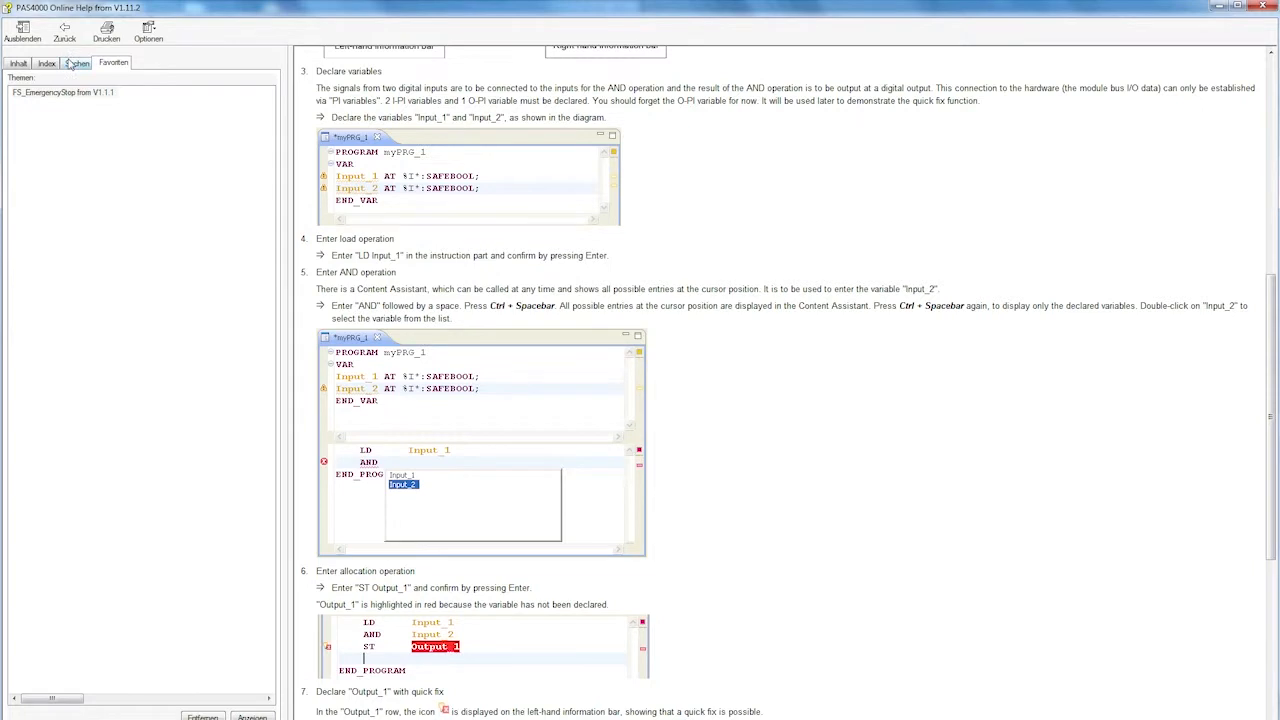
Close the Online Help window
{"action": "left_click", "coordinate": [77, 62]}
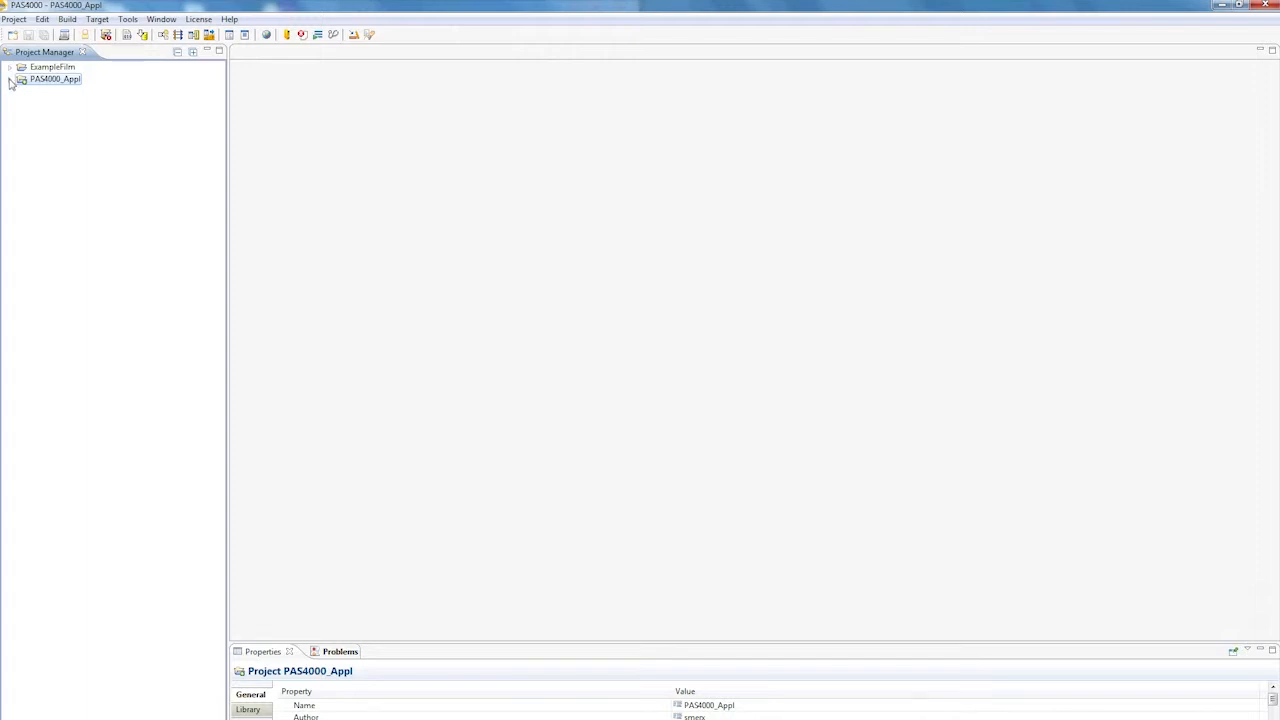
Expand PAS4000_Appl and IEC 61131 Programming, then choose New > POU on IL_Editor
{"action": "left_click", "coordinate": [10, 79]}
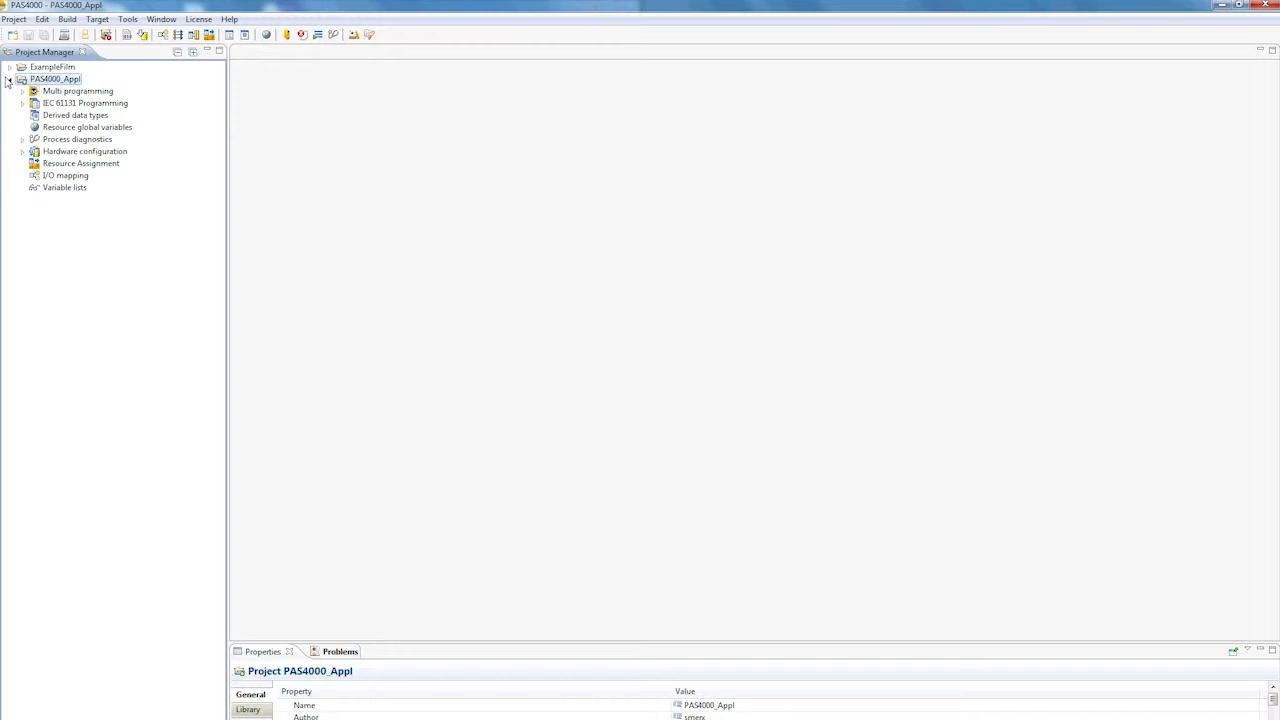
{"action": "left_click", "coordinate": [23, 103]}
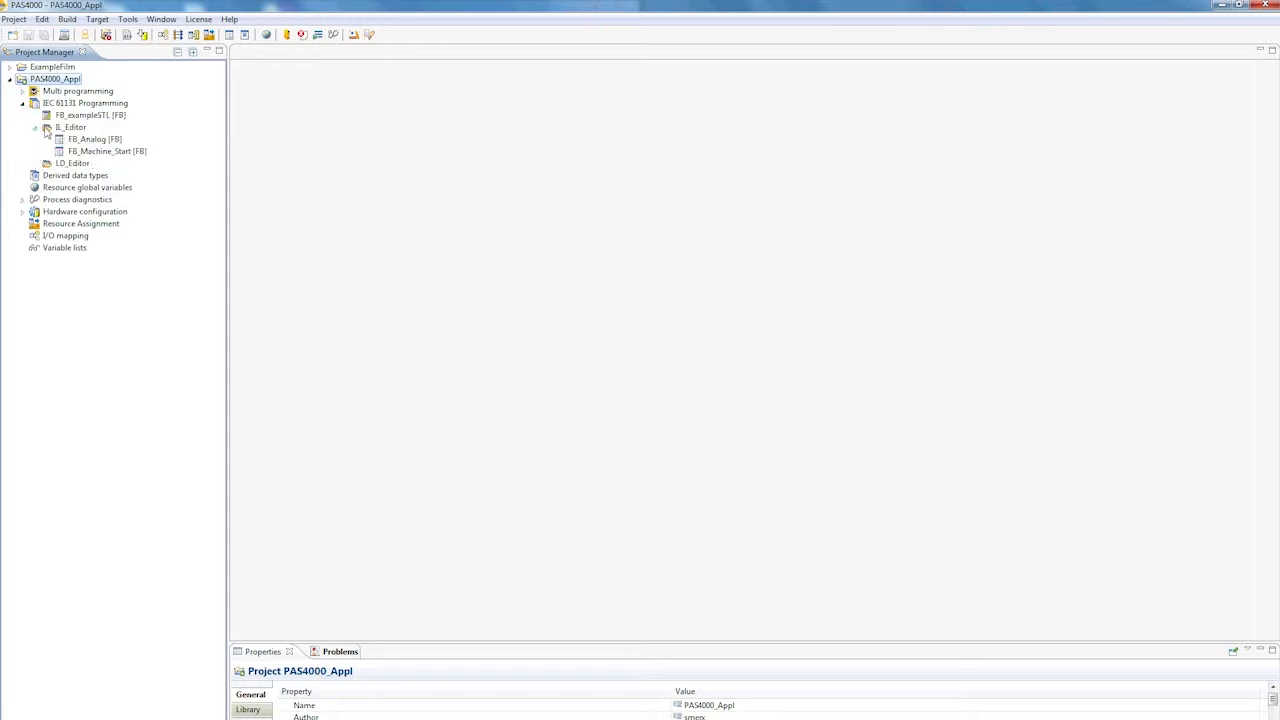
{"action": "right_click", "coordinate": [70, 127]}
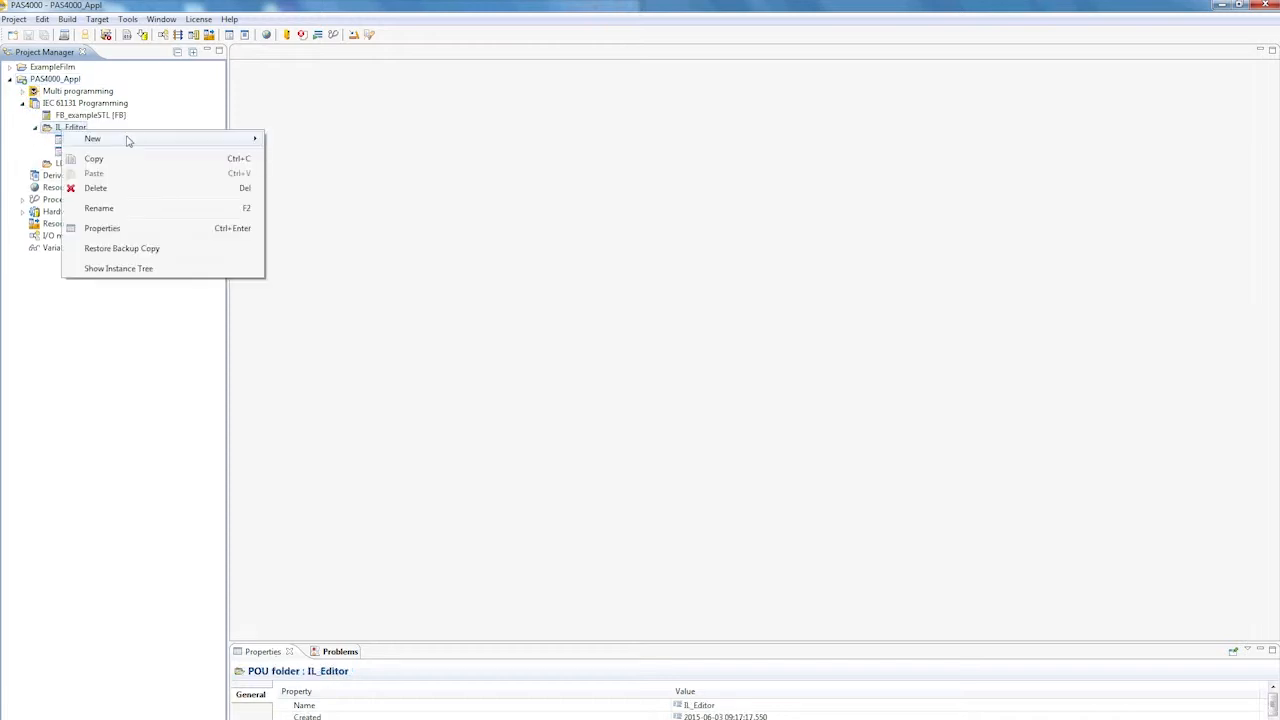
{"action": "left_click", "coordinate": [92, 138]}
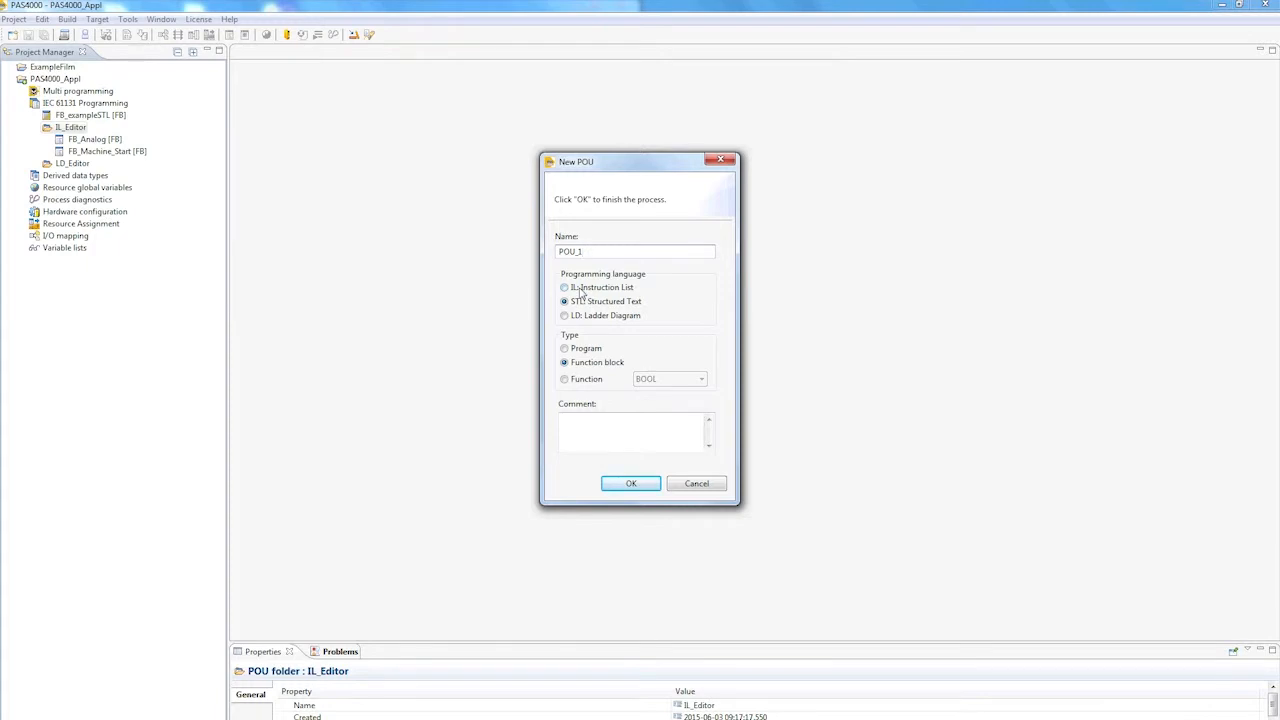
Create POU_1 as an IL: Instruction List Program
{"action": "left_click", "coordinate": [564, 287]}
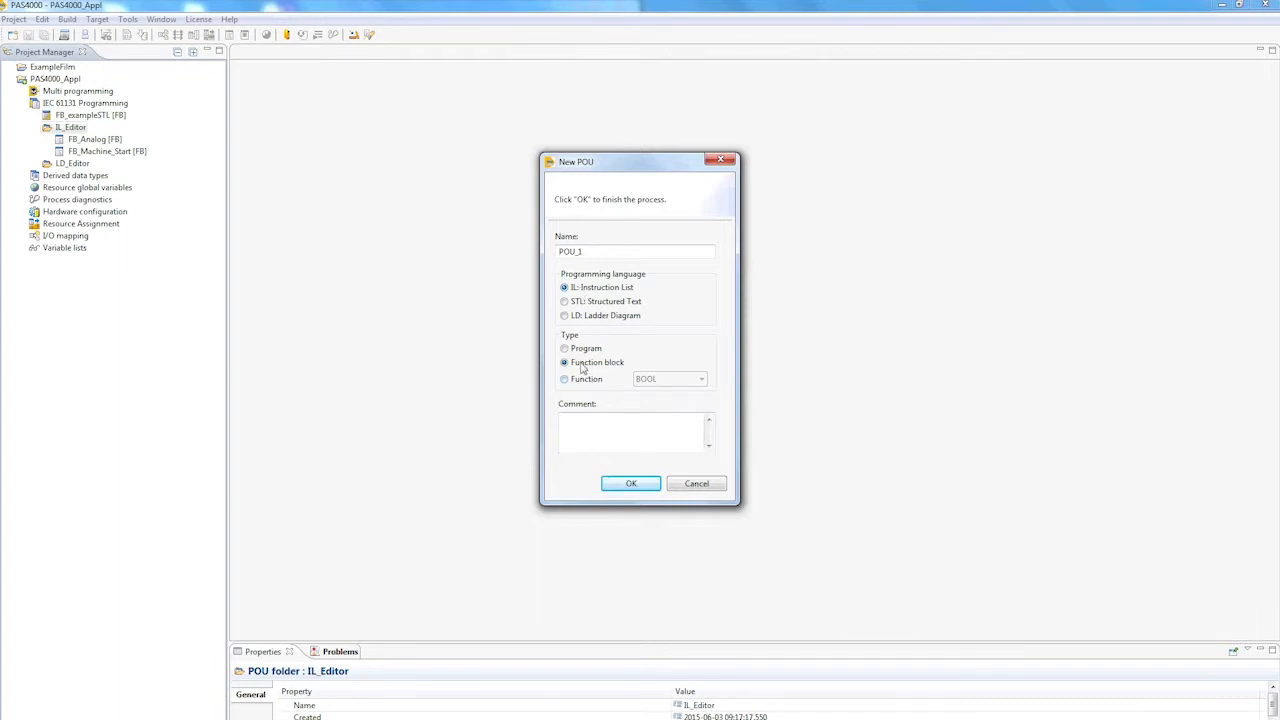
{"action": "left_click", "coordinate": [564, 348]}
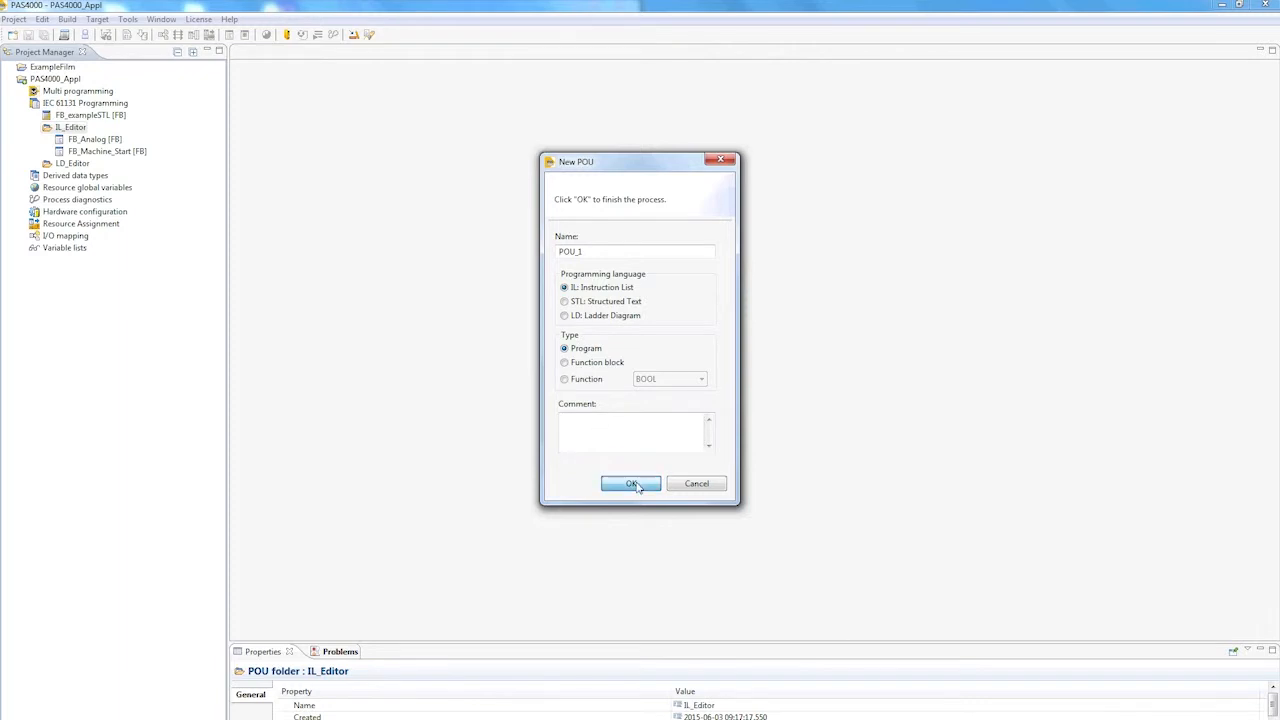
{"action": "left_click", "coordinate": [630, 483]}
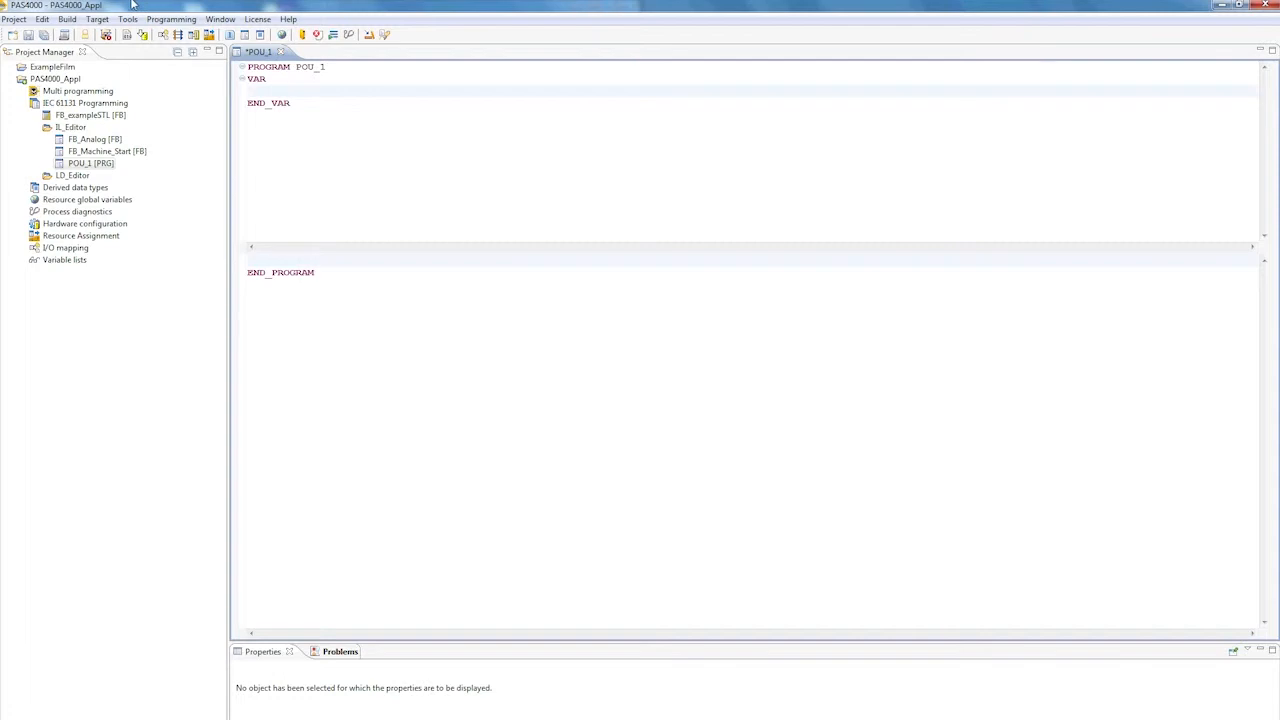
Declare b_Var_1 as BOOL and b_Var_2 as SAFEBOOL in POU_1
{"action": "type", "text": "b_"}
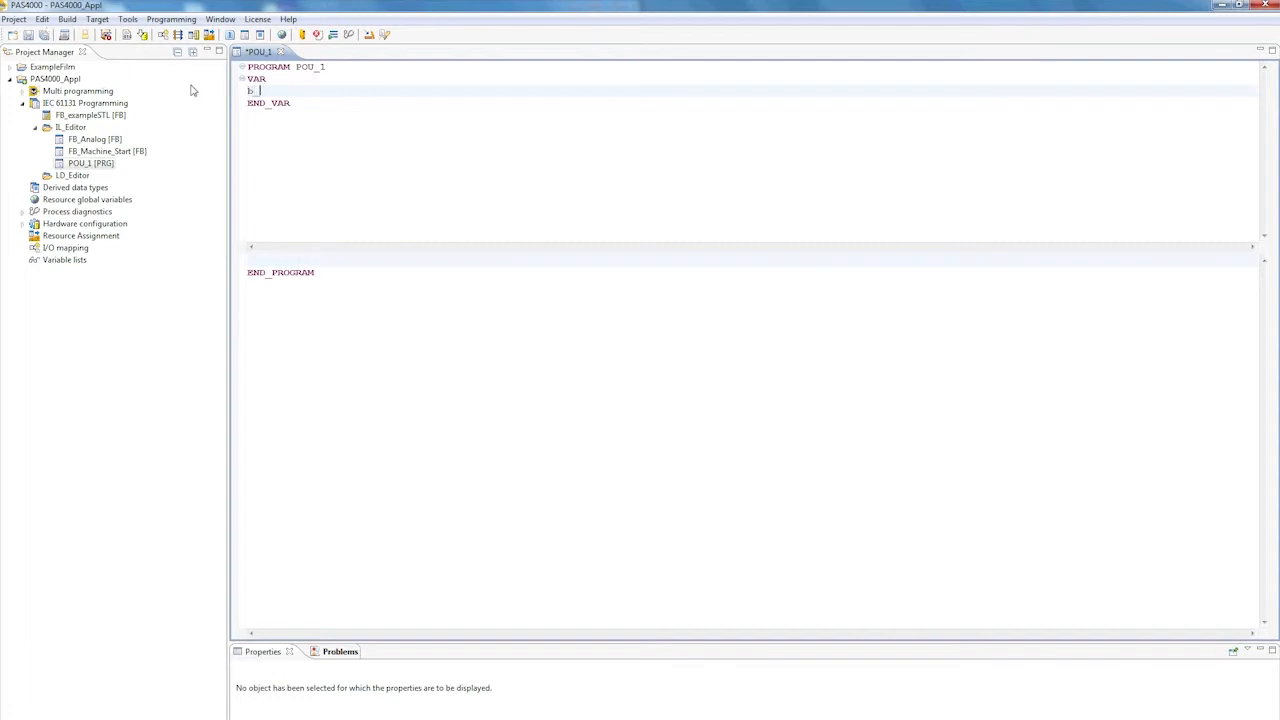
{"action": "type", "text": "Var"}
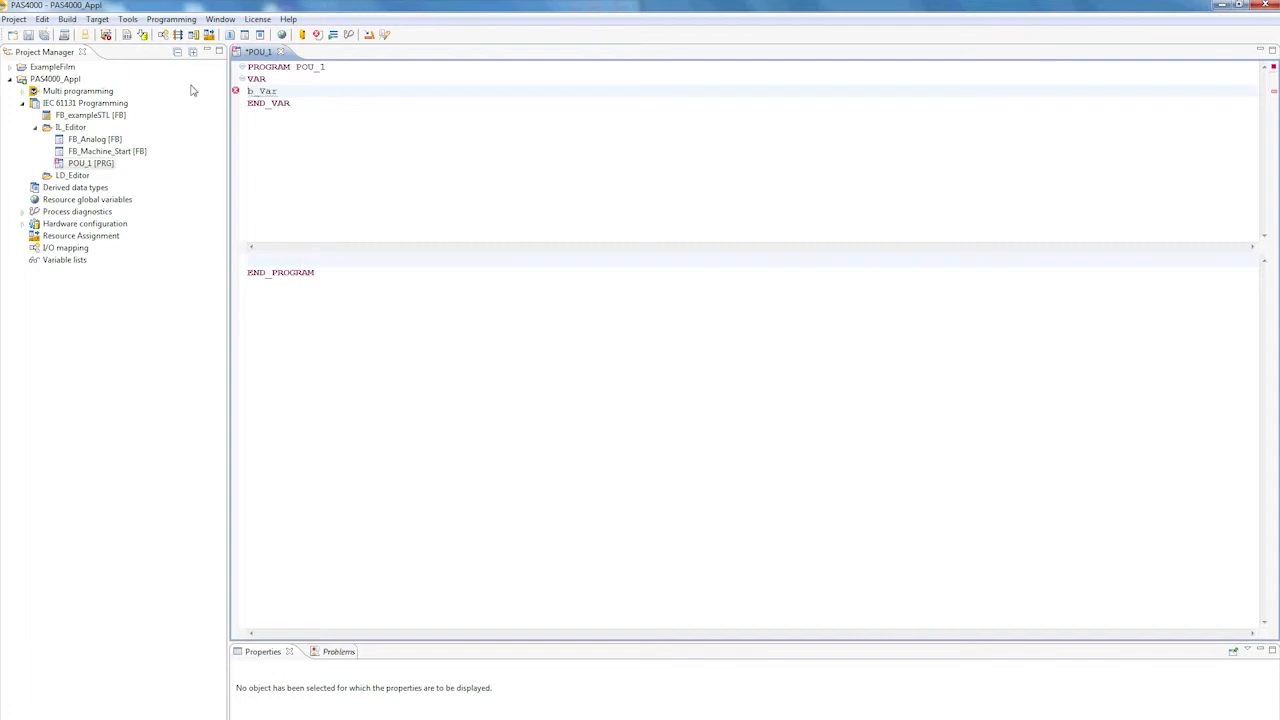
{"action": "type", "text": "_1"}
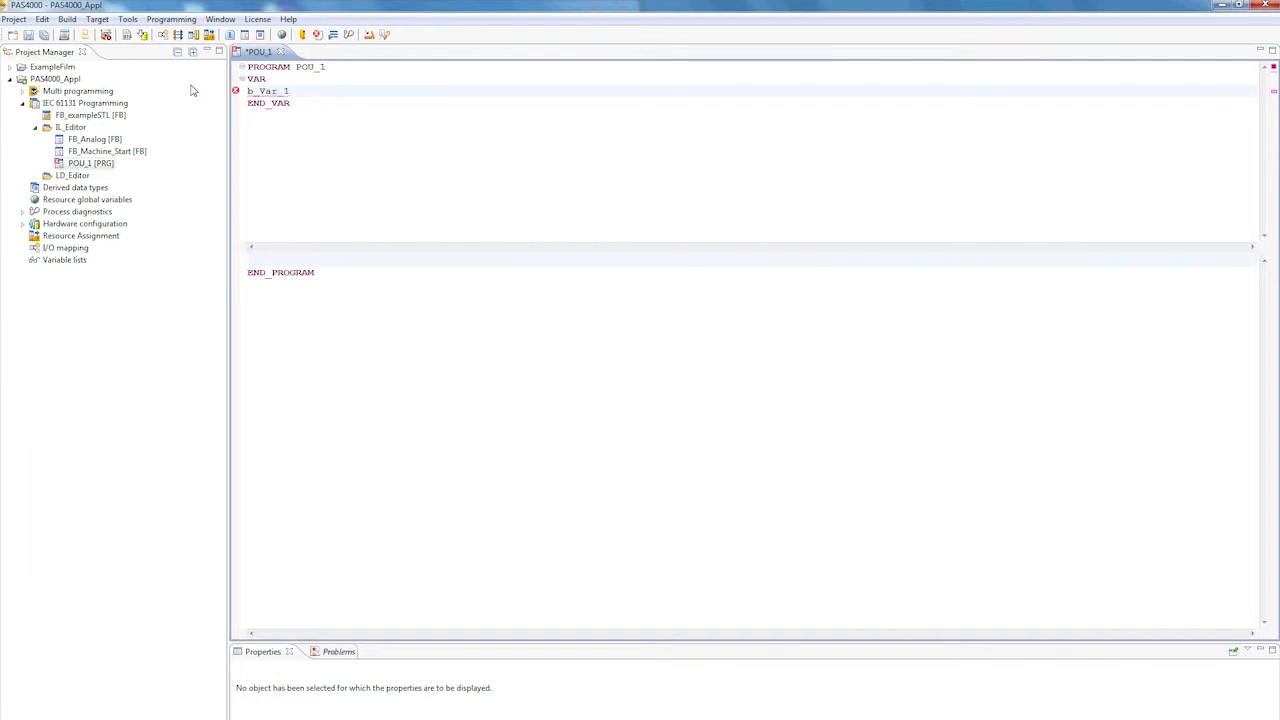
{"action": "type", "text": ":BOOL"}
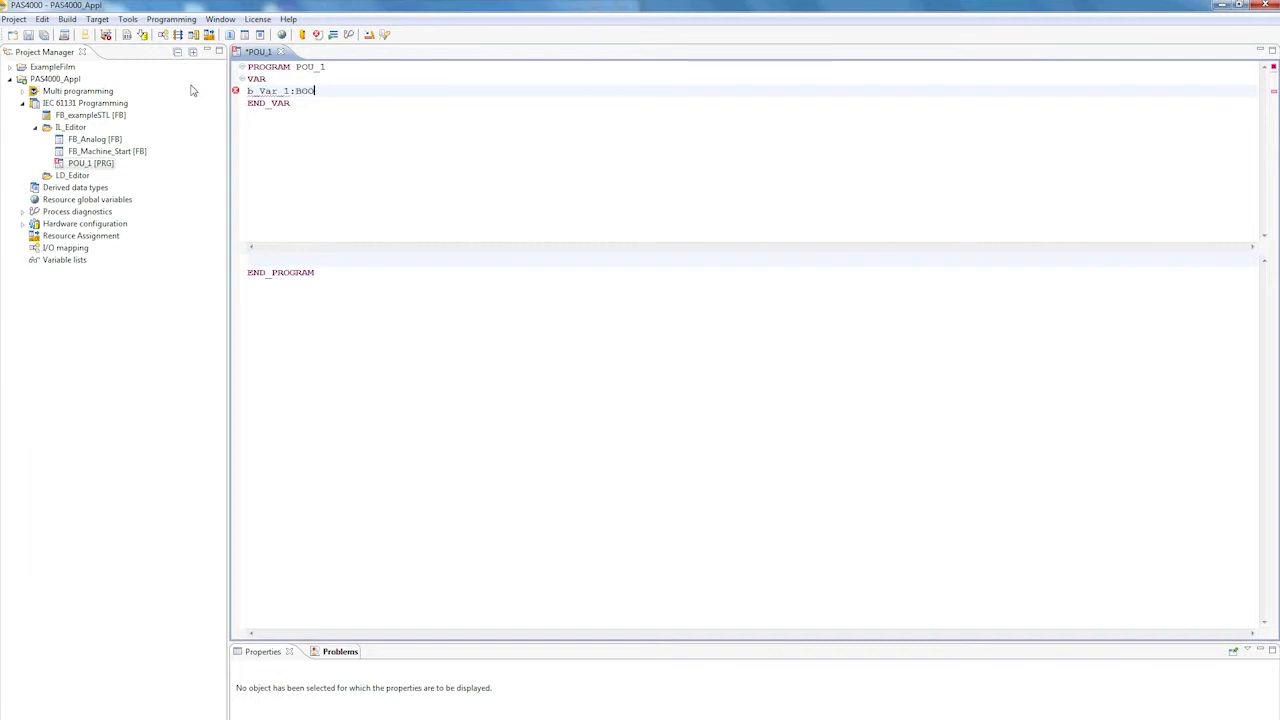
{"action": "type", "text": "L;"}
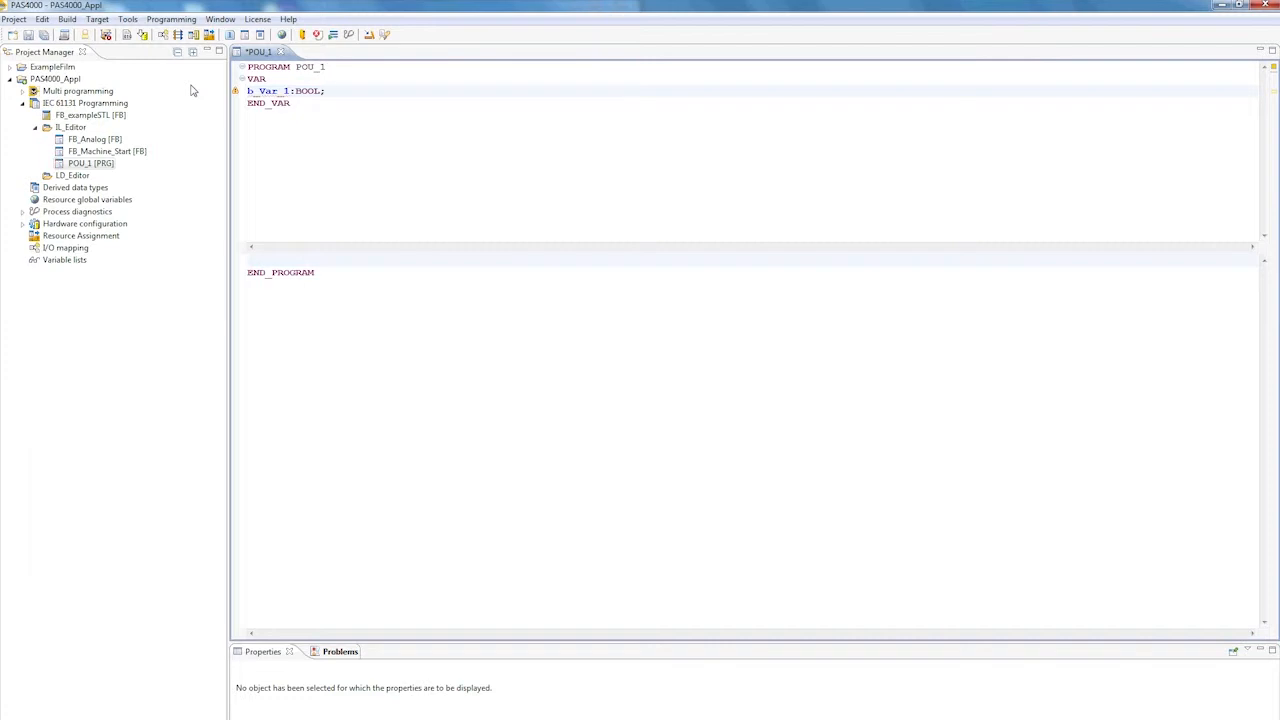
{"action": "type", "text": "b_Var"}
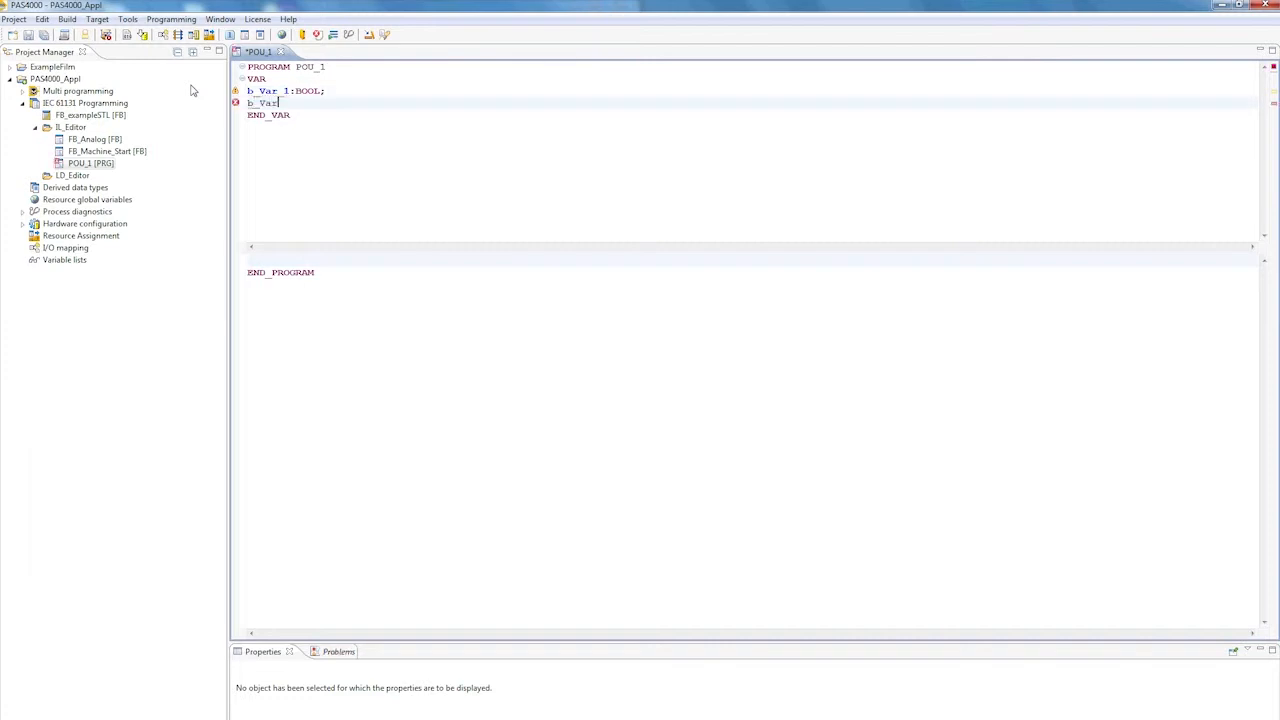
{"action": "type", "text": "2"}
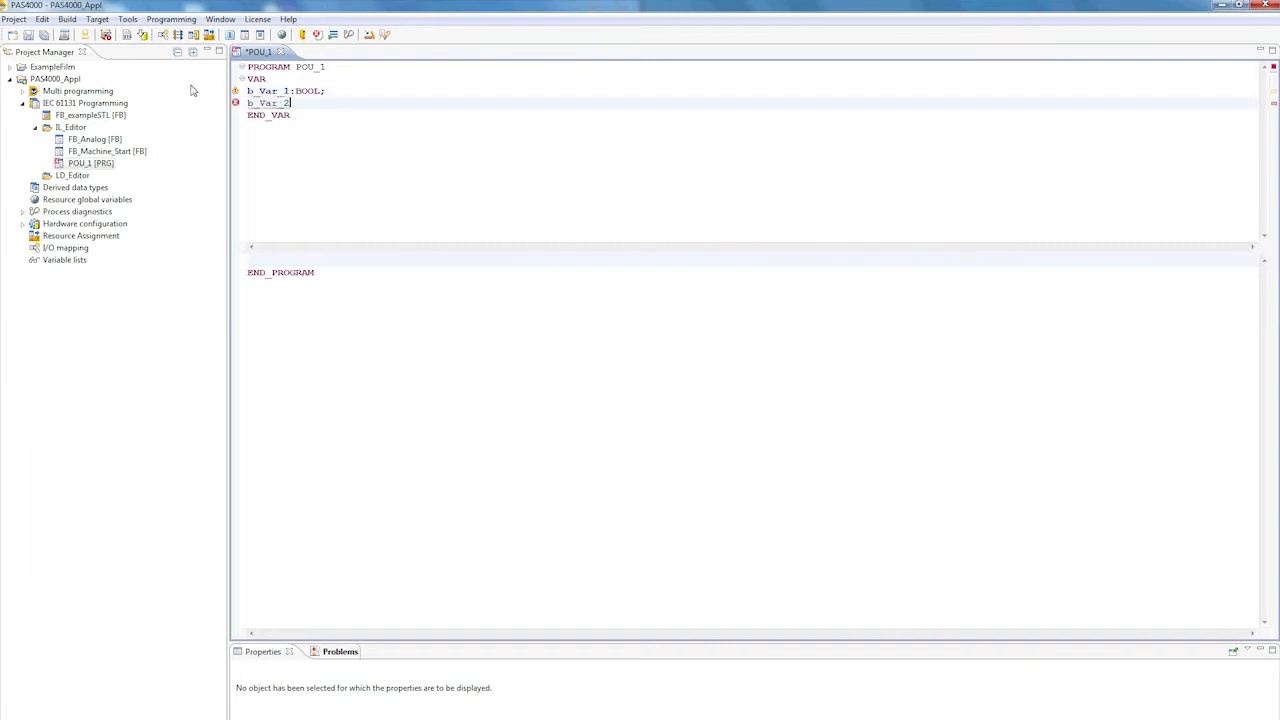
{"action": "type", "text": ":BOOL"}
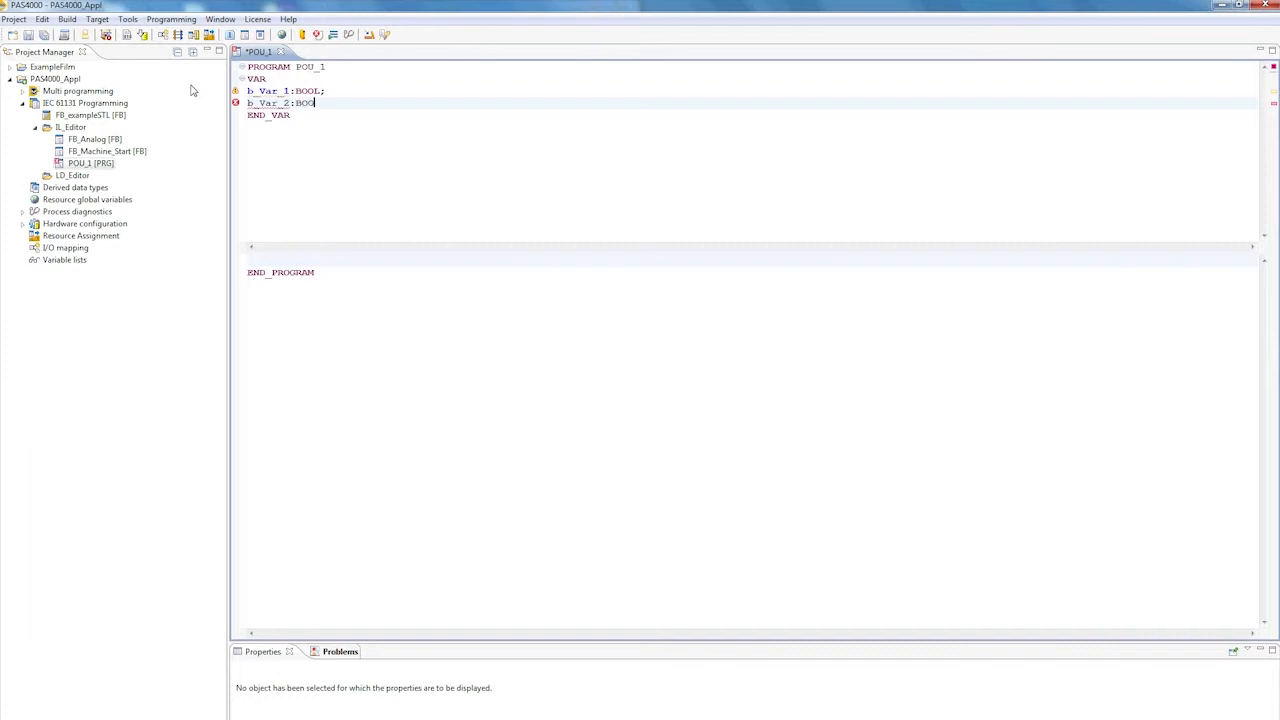
{"action": "type", "text": "L;"}
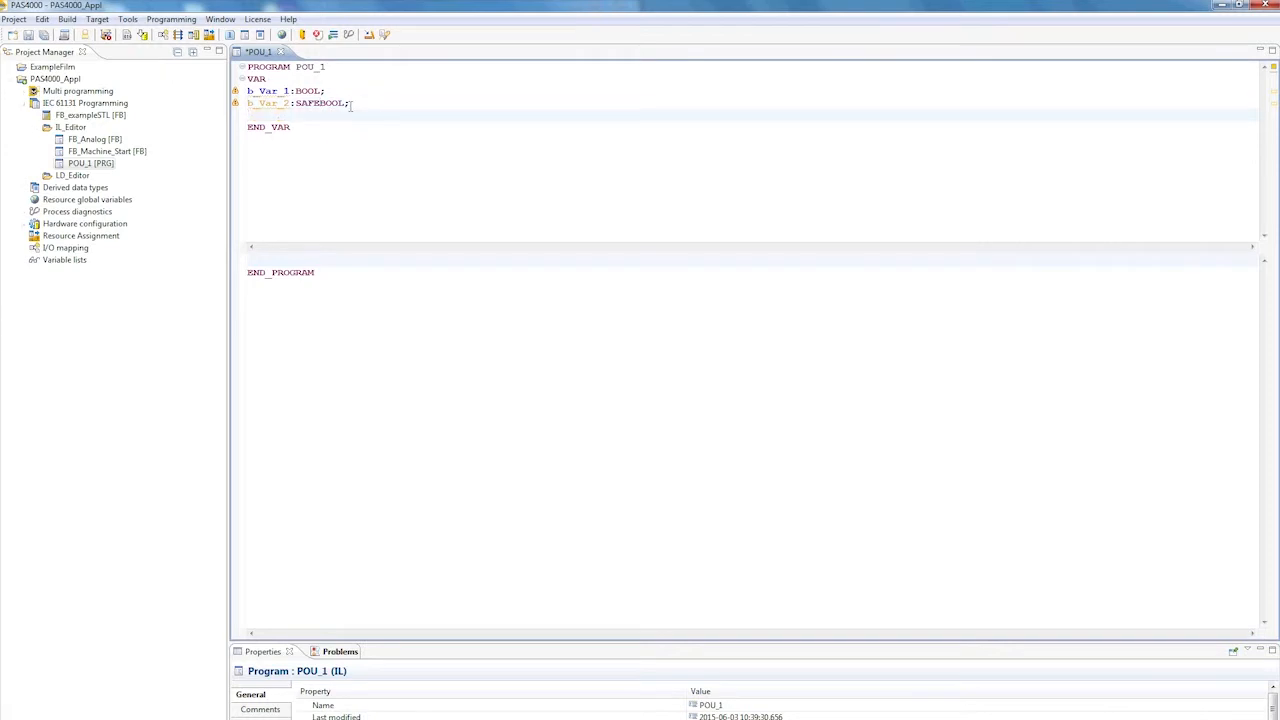
Declare b_Var_3_Out as BOOL and start the code with LD
{"action": "type", "text": "b_Var_"}
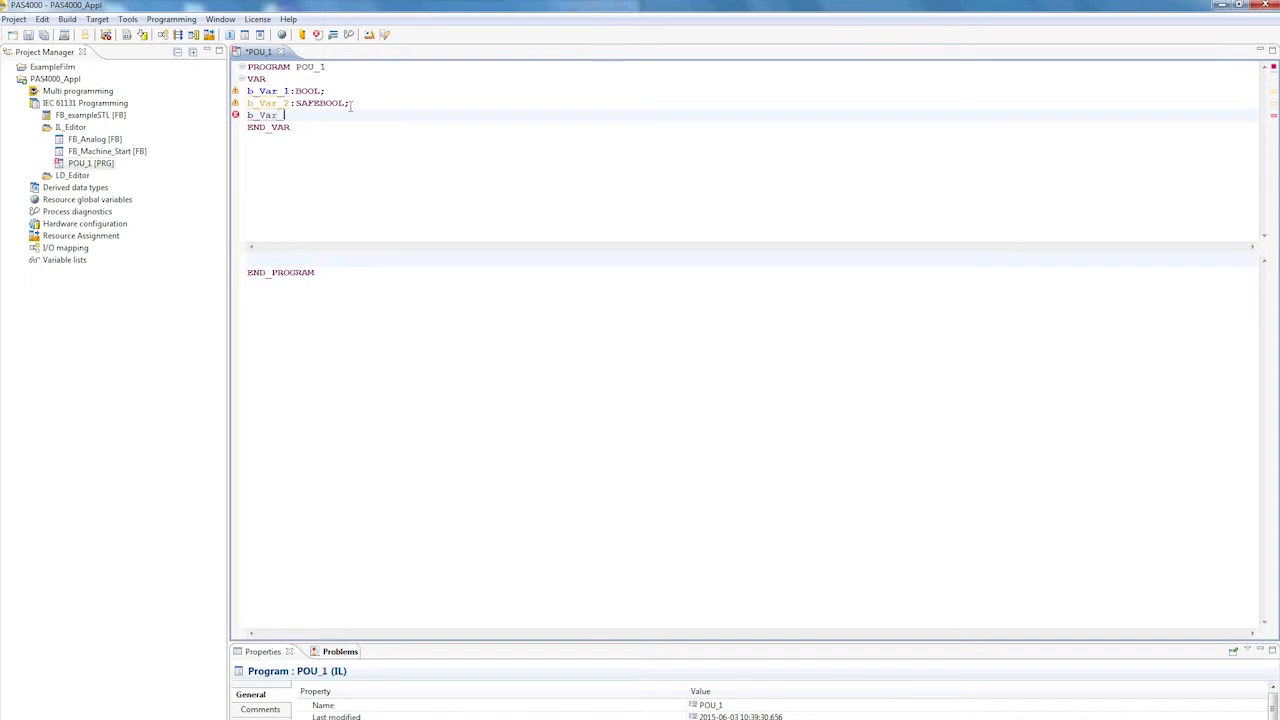
{"action": "type", "text": "3:BOOL;"}
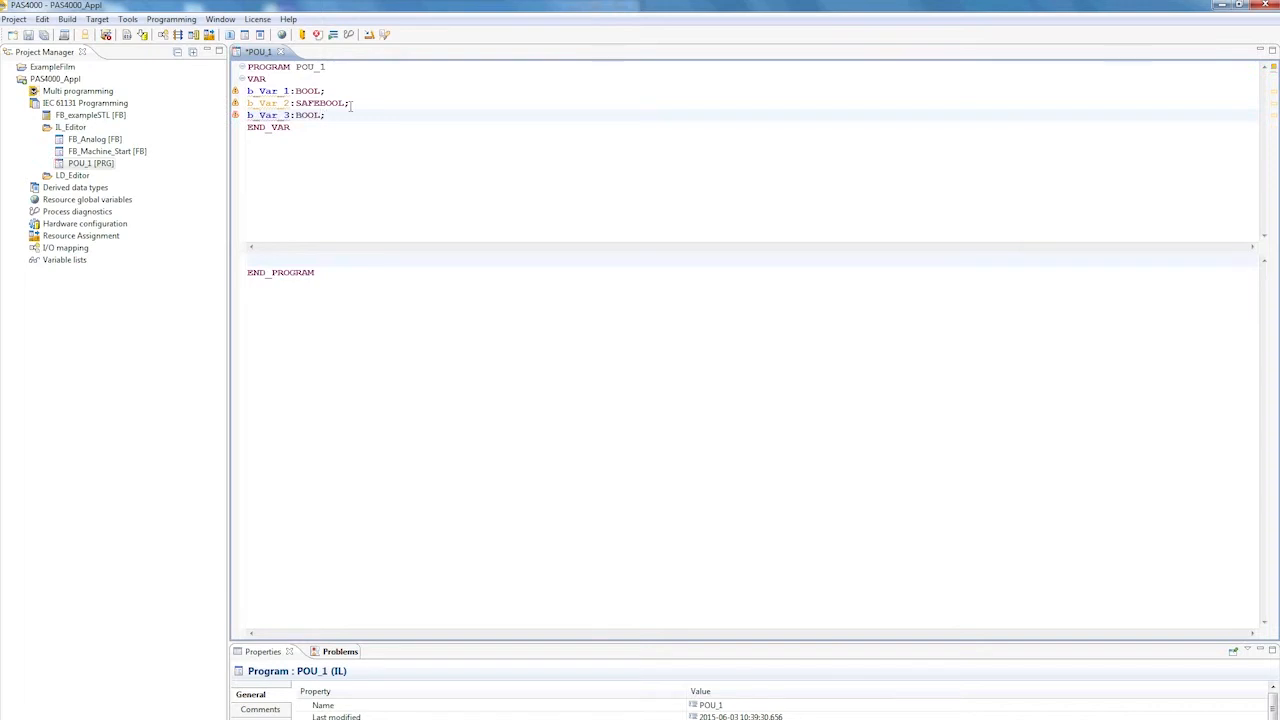
{"action": "type", "text": "_Out"}
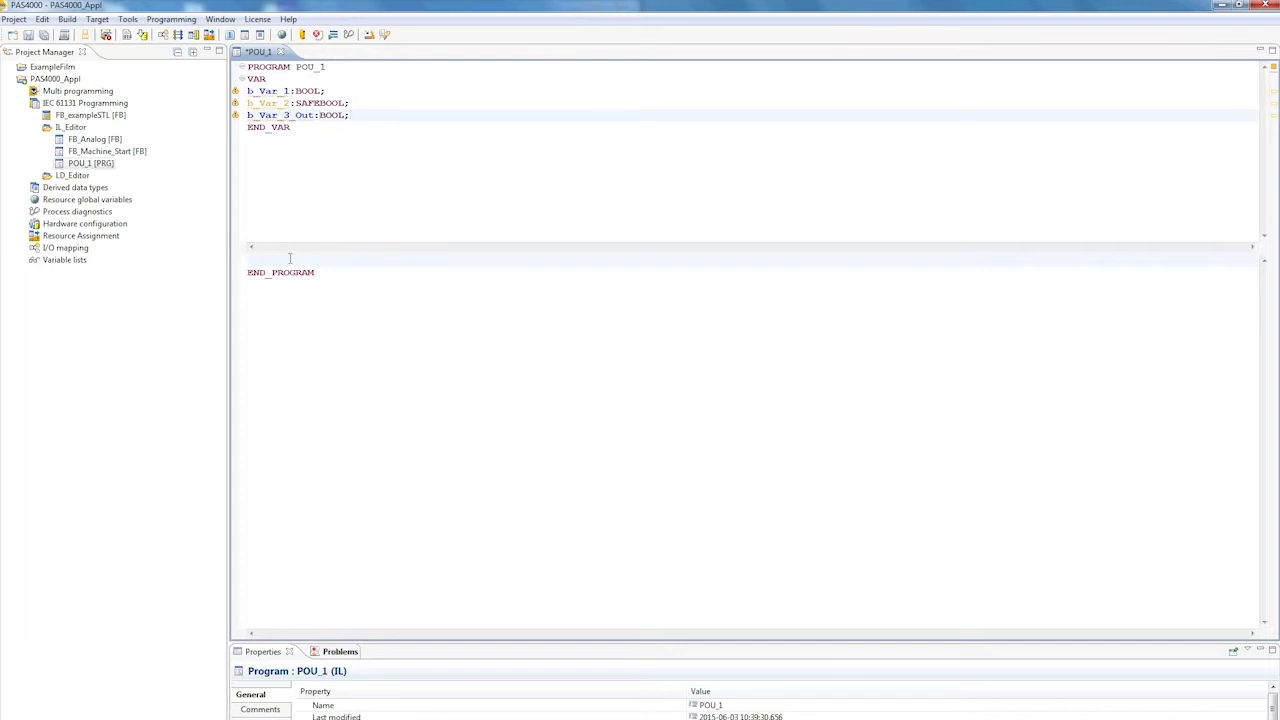
{"action": "type", "text": "LD"}
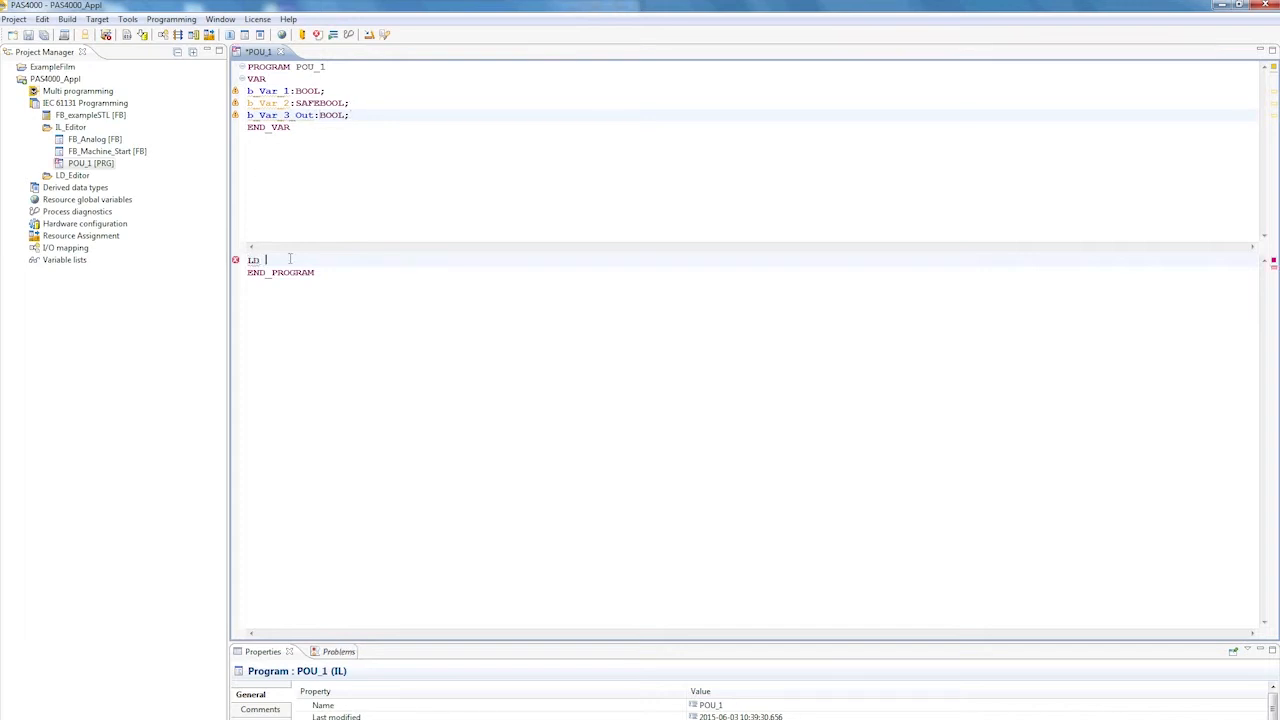
Complete LD b_Var_1, AND b_Var_2, ST b_Var_3_Out and open FB_Machine_Start
{"action": "left_click", "coordinate": [338, 651]}
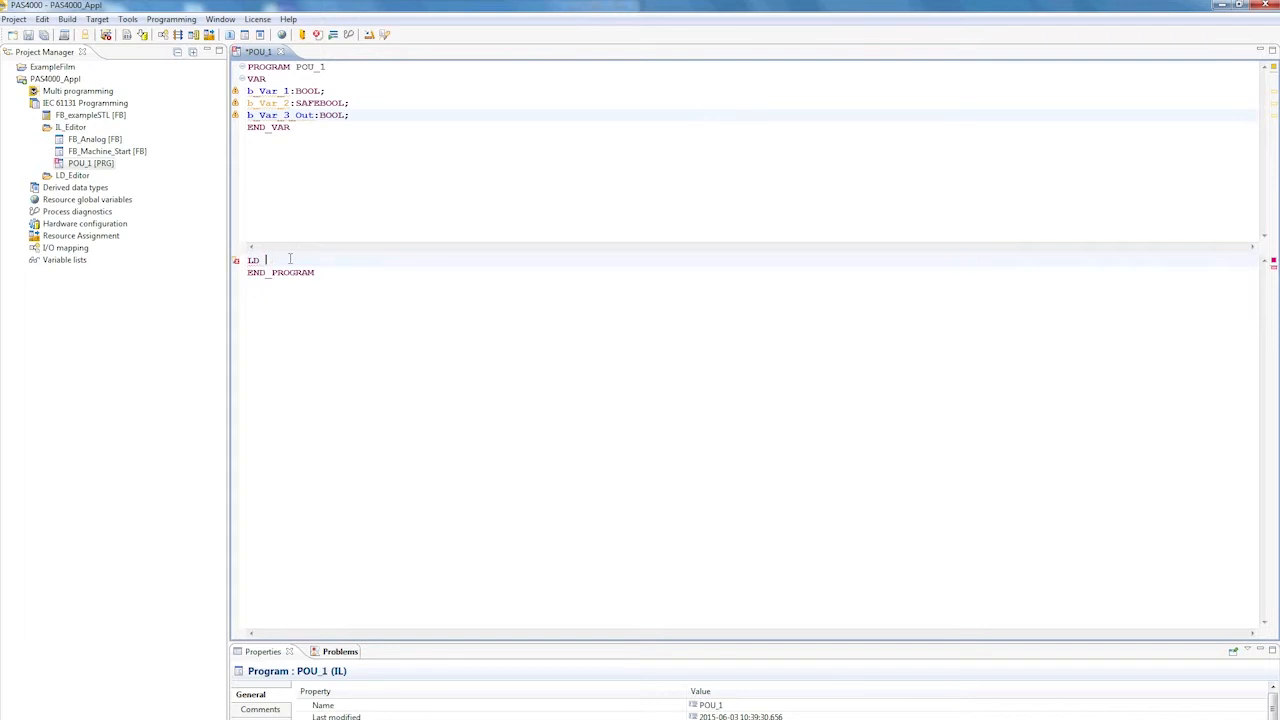
{"action": "type", "text": "b_"}
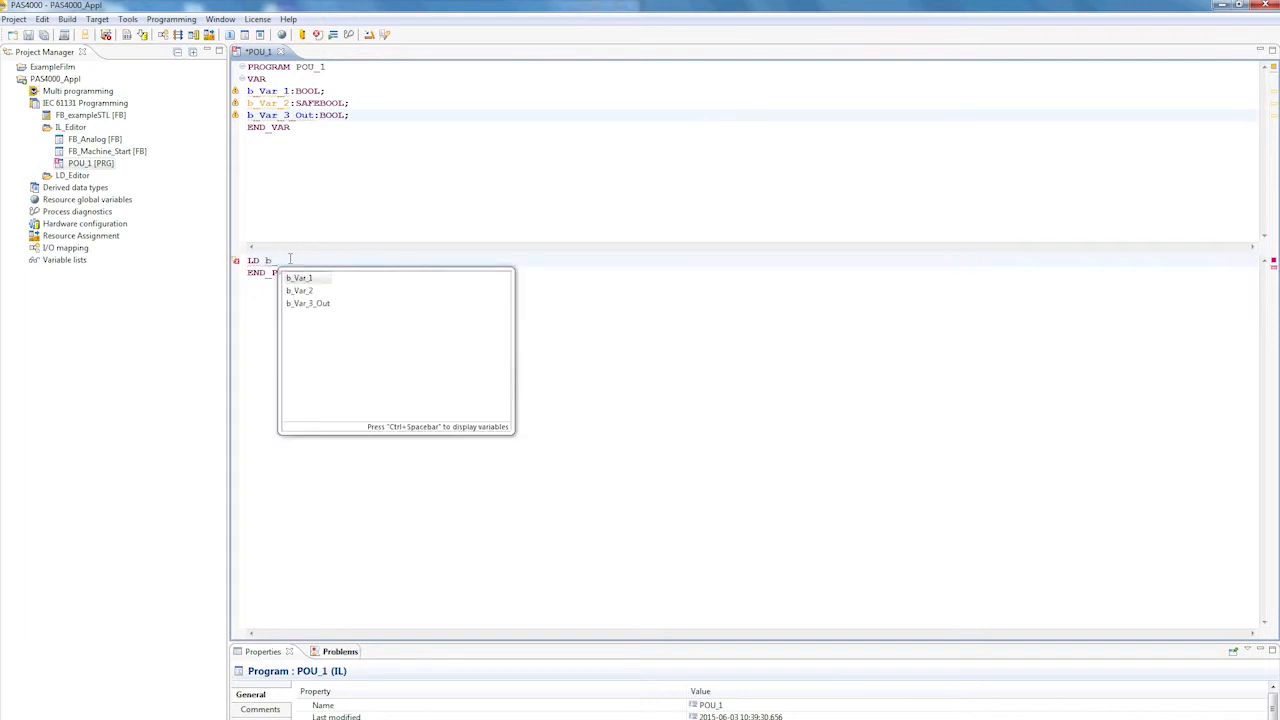
{"action": "left_click", "coordinate": [300, 278]}
{"action": "type", "text": "AND"}
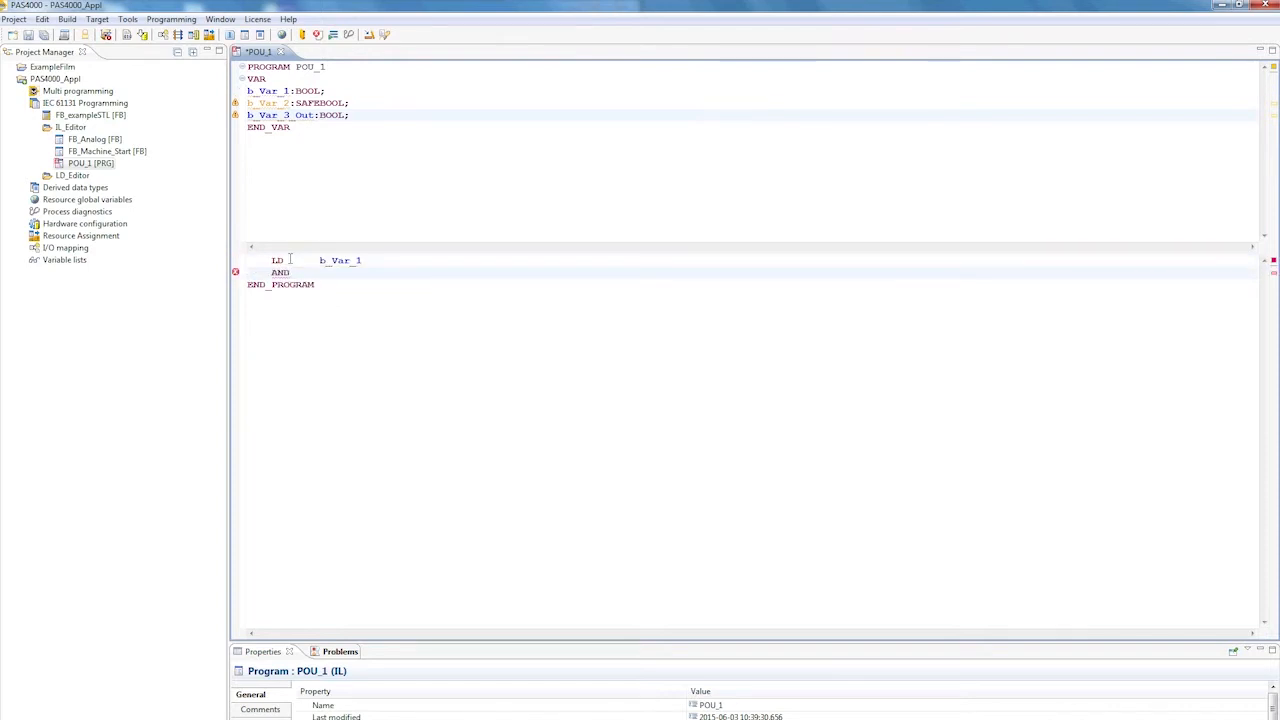
{"action": "type", "text": "b_Var_2"}
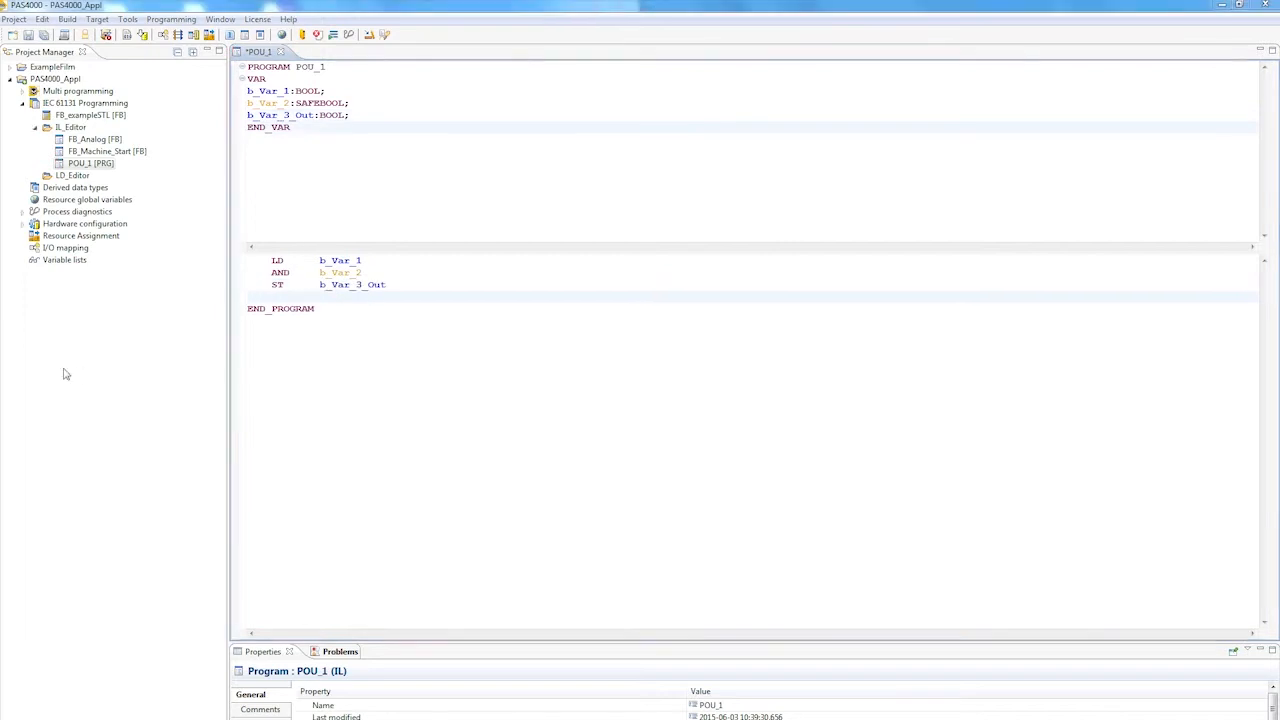
{"action": "mouse_move", "coordinate": [308, 191]}
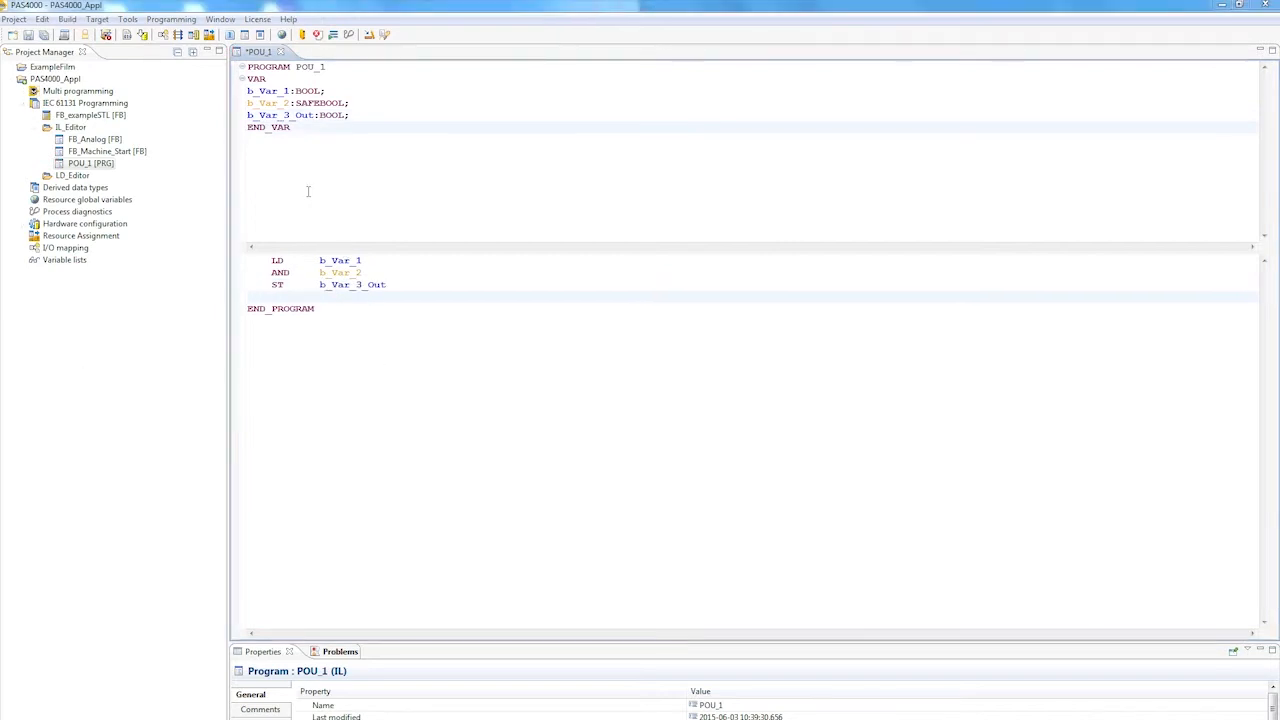
{"action": "double_click", "coordinate": [107, 151]}
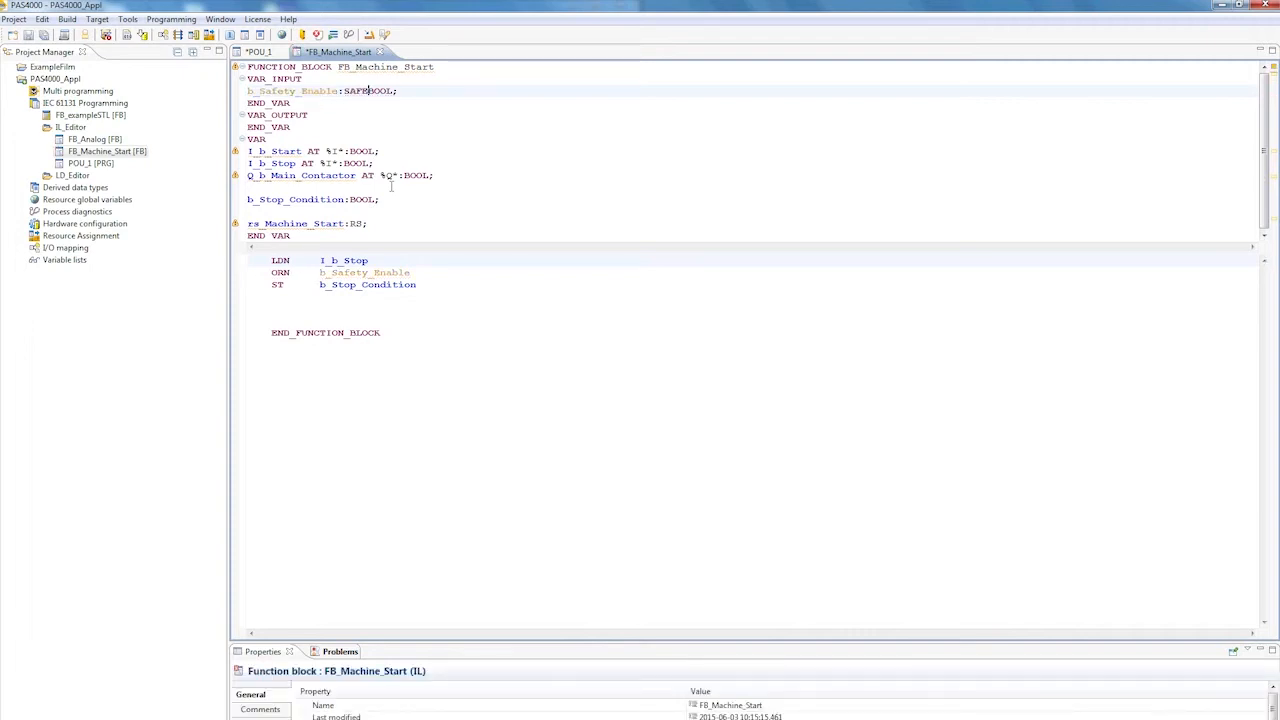
Place the cursor on the empty line below ST b_Stop_Condition
{"action": "double_click", "coordinate": [291, 91]}
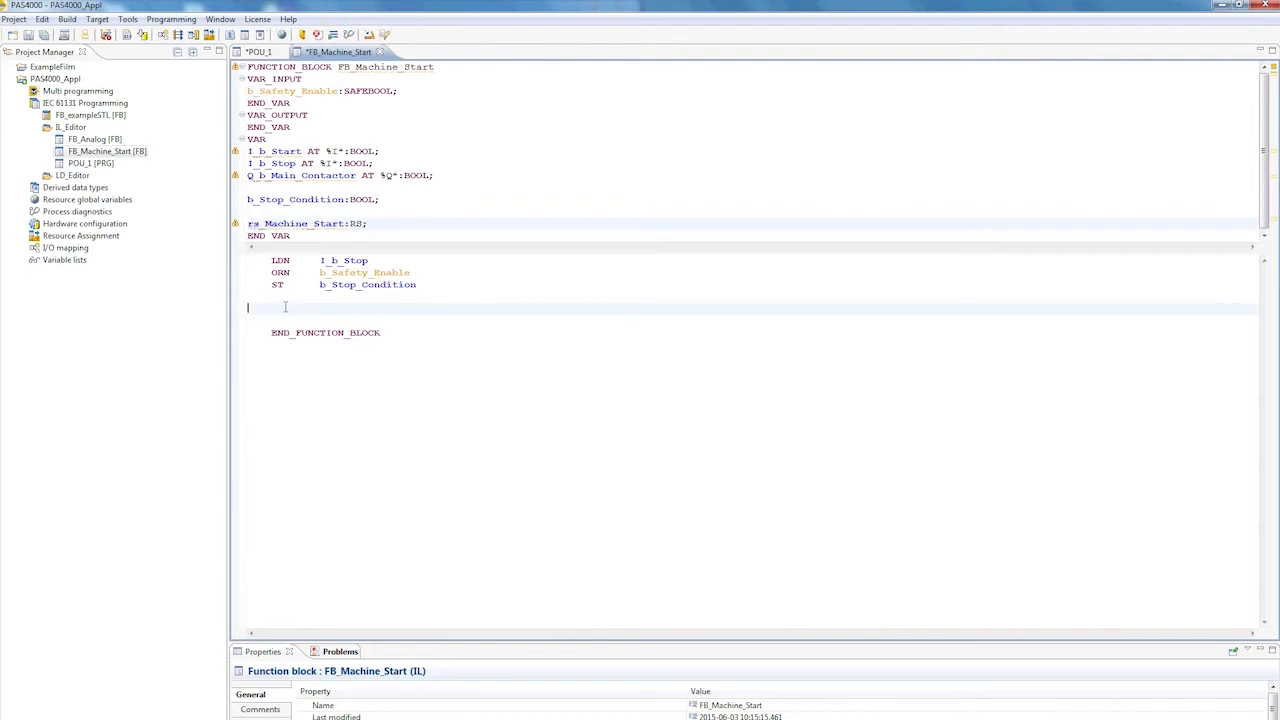
Add CAL rs_Machine_Start: set I_b_Start, reset1 b_Stop_Condition, q1 => Q_b_Main_Contactor
{"action": "type", "text": "cal"}
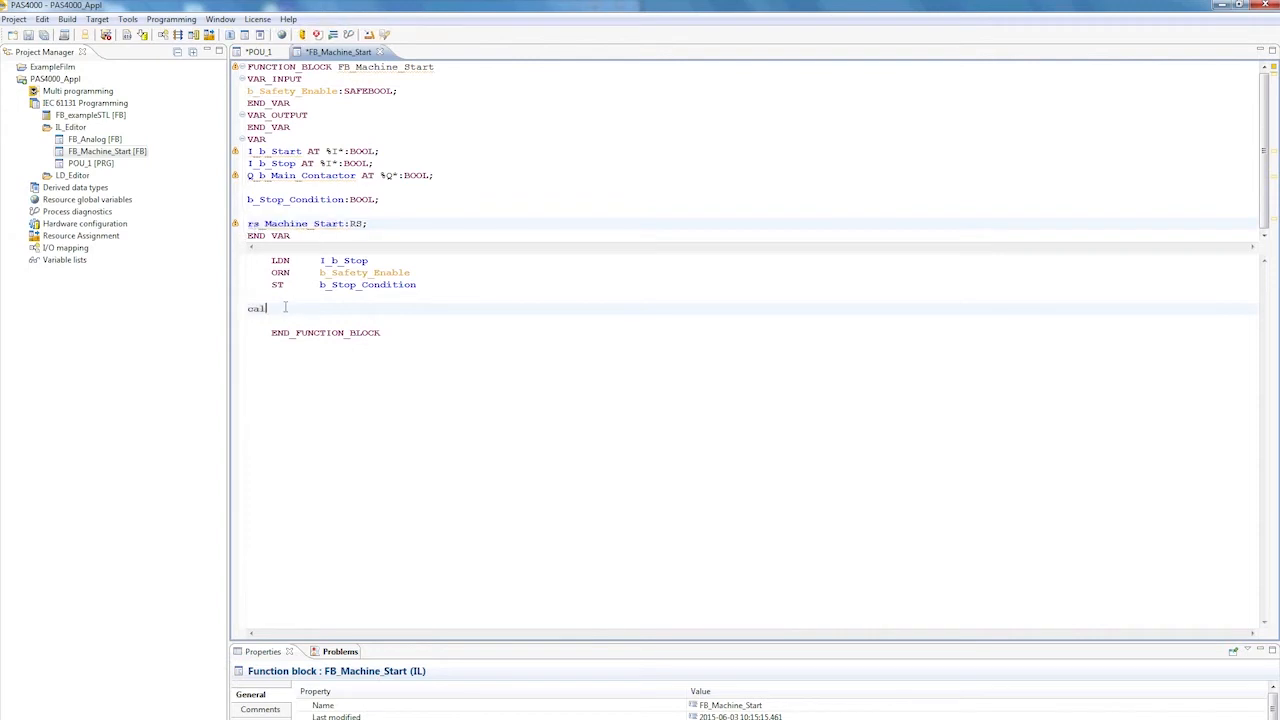
{"action": "type", "text": "CAL     rs_Machine_Start("}
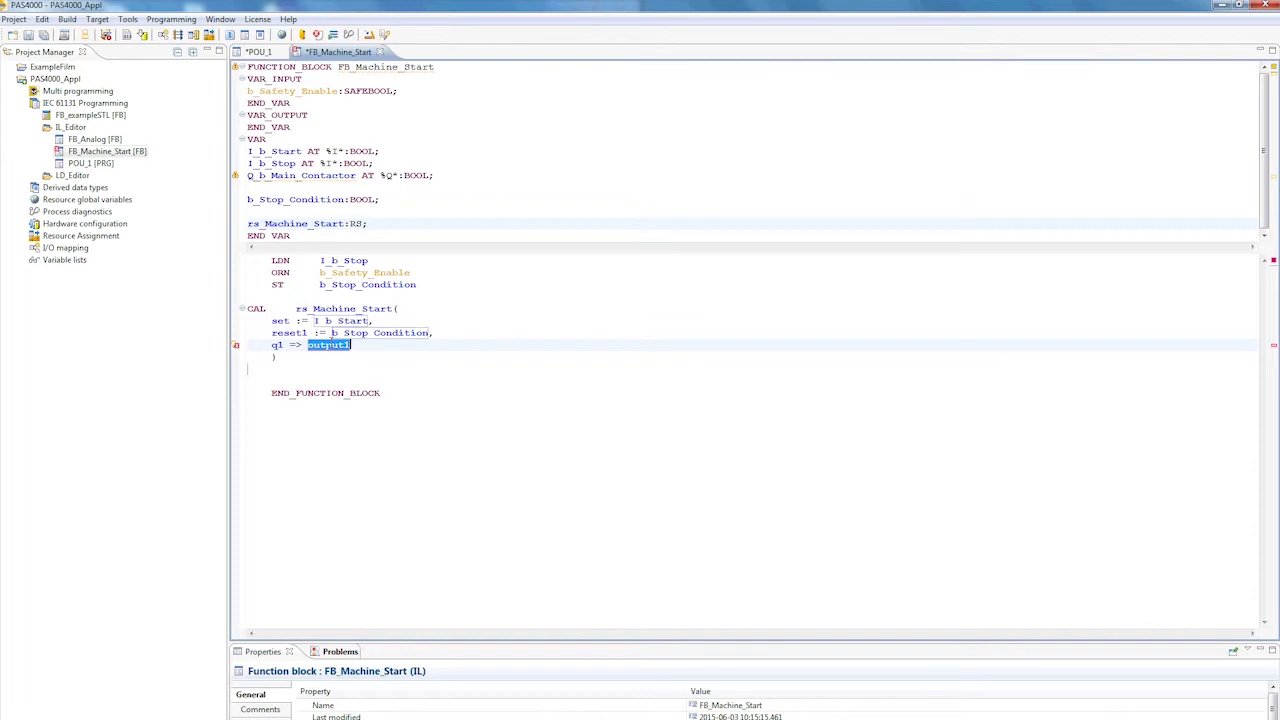
{"action": "type", "text": "Q_"}
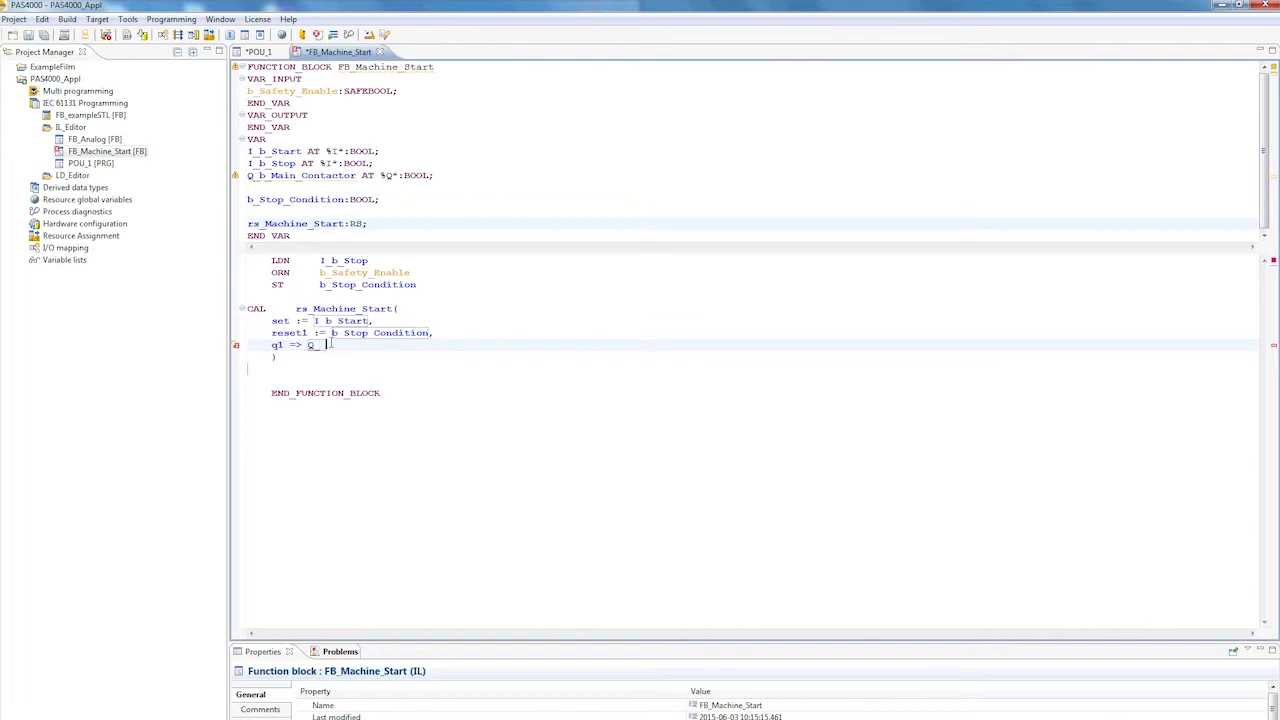
{"action": "type", "text": "b_Main_Contactor"}
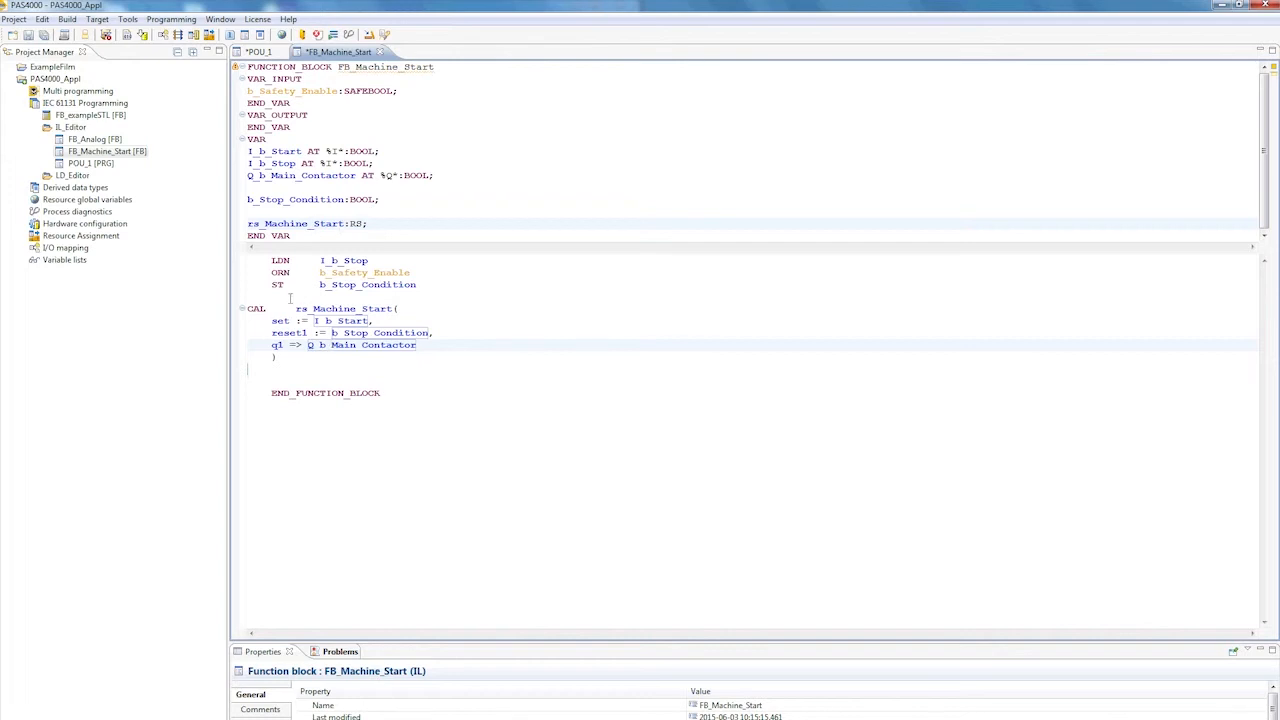
{"action": "left_click_drag", "start_coordinate": [255, 308], "coordinate": [280, 357]}
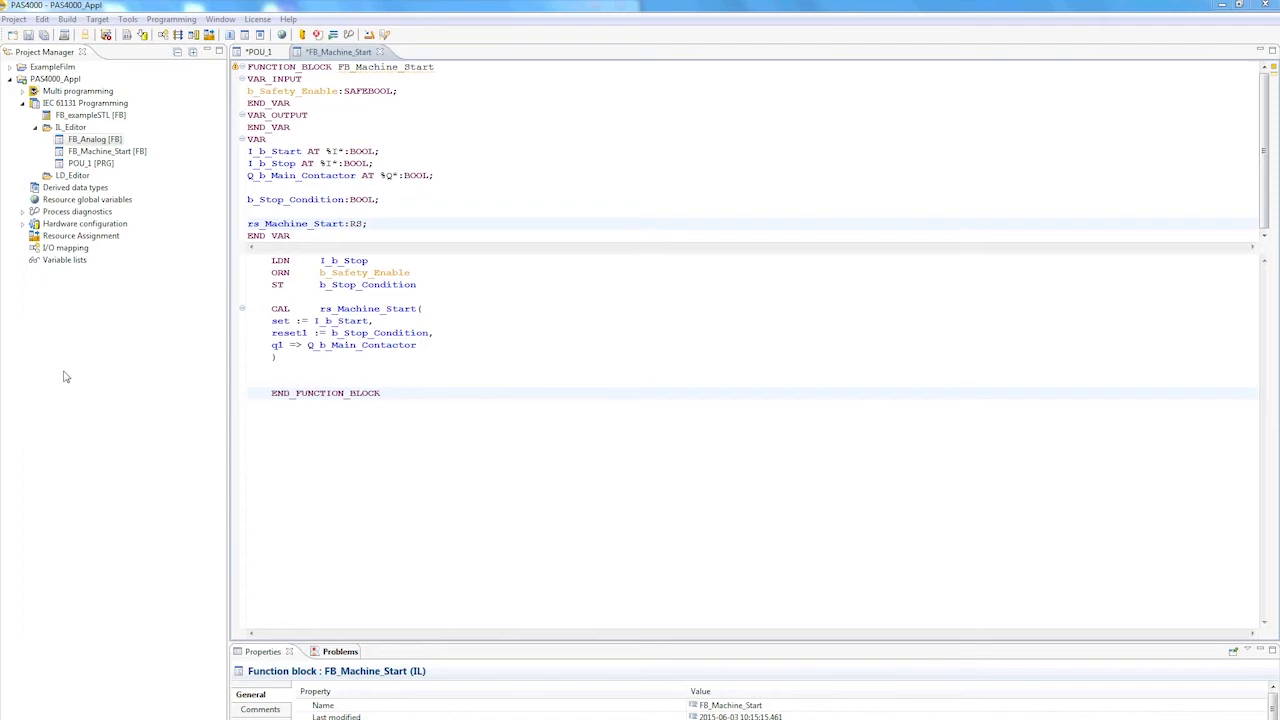
Open FB_Analog and inspect its JMPC/JMP instructions and the END jump label
{"action": "double_click", "coordinate": [89, 139]}
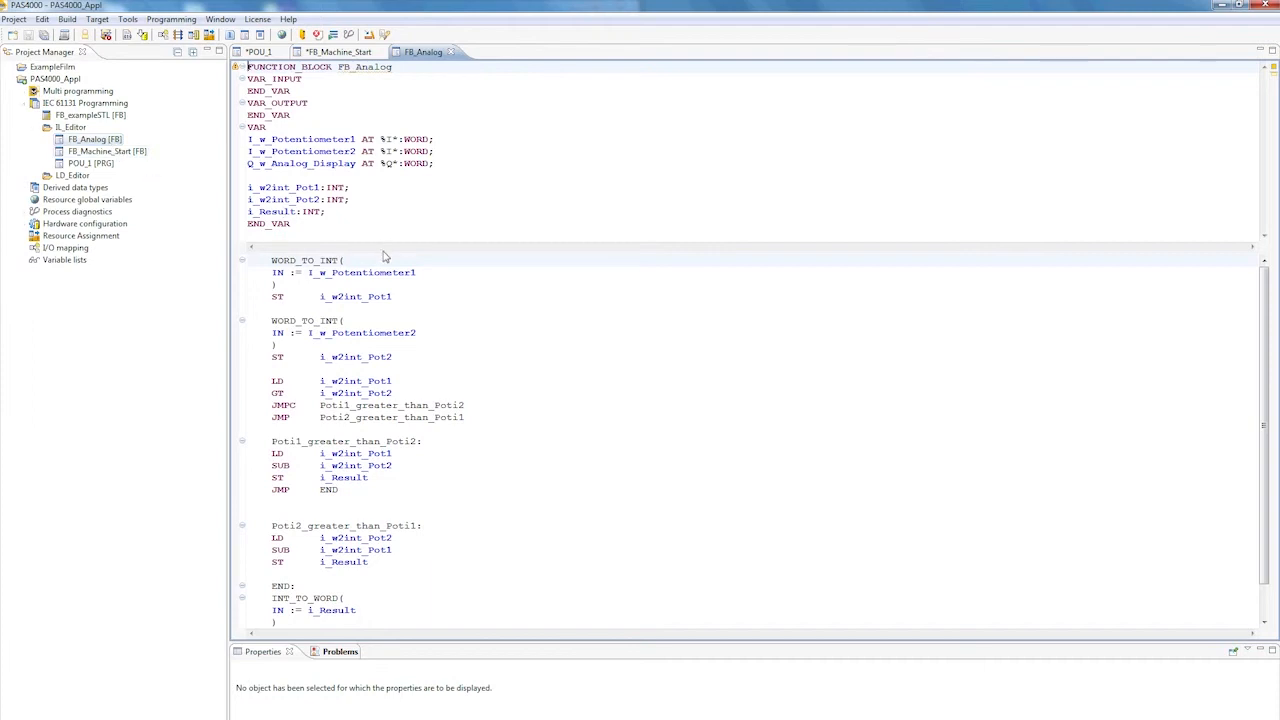
{"action": "left_click_drag", "start_coordinate": [280, 405], "coordinate": [460, 417]}
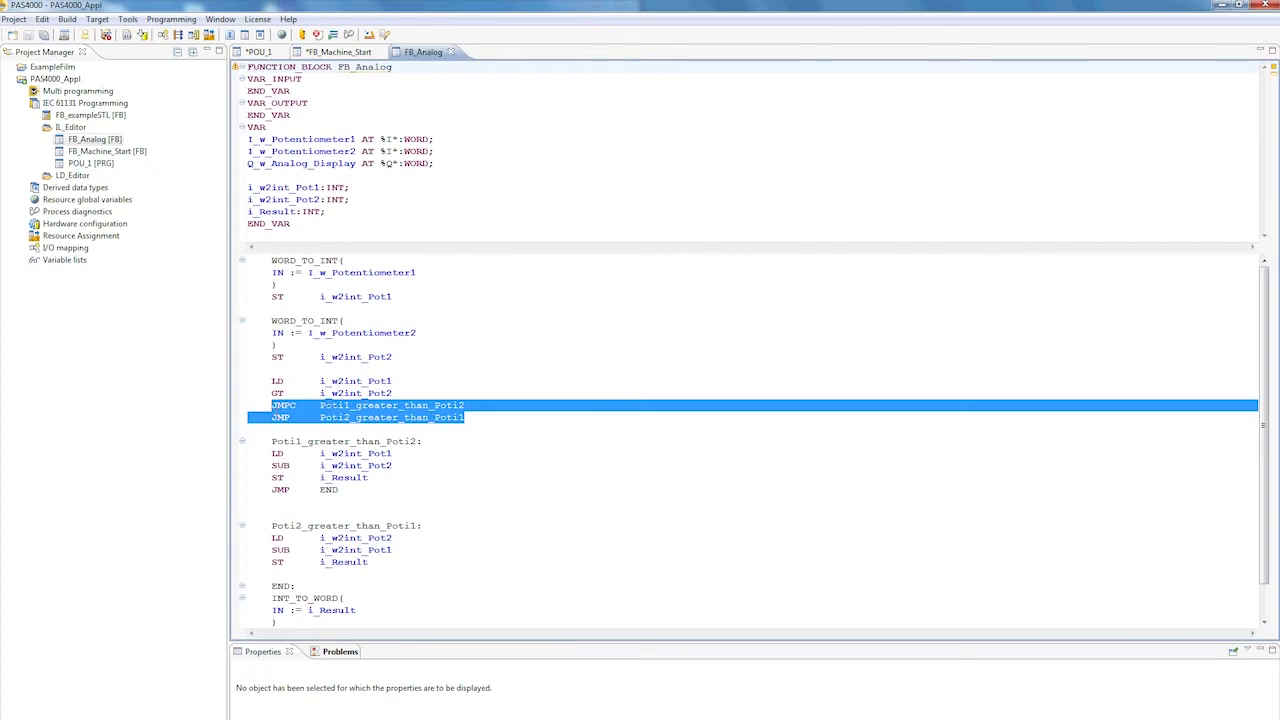
{"action": "left_click", "coordinate": [283, 427]}
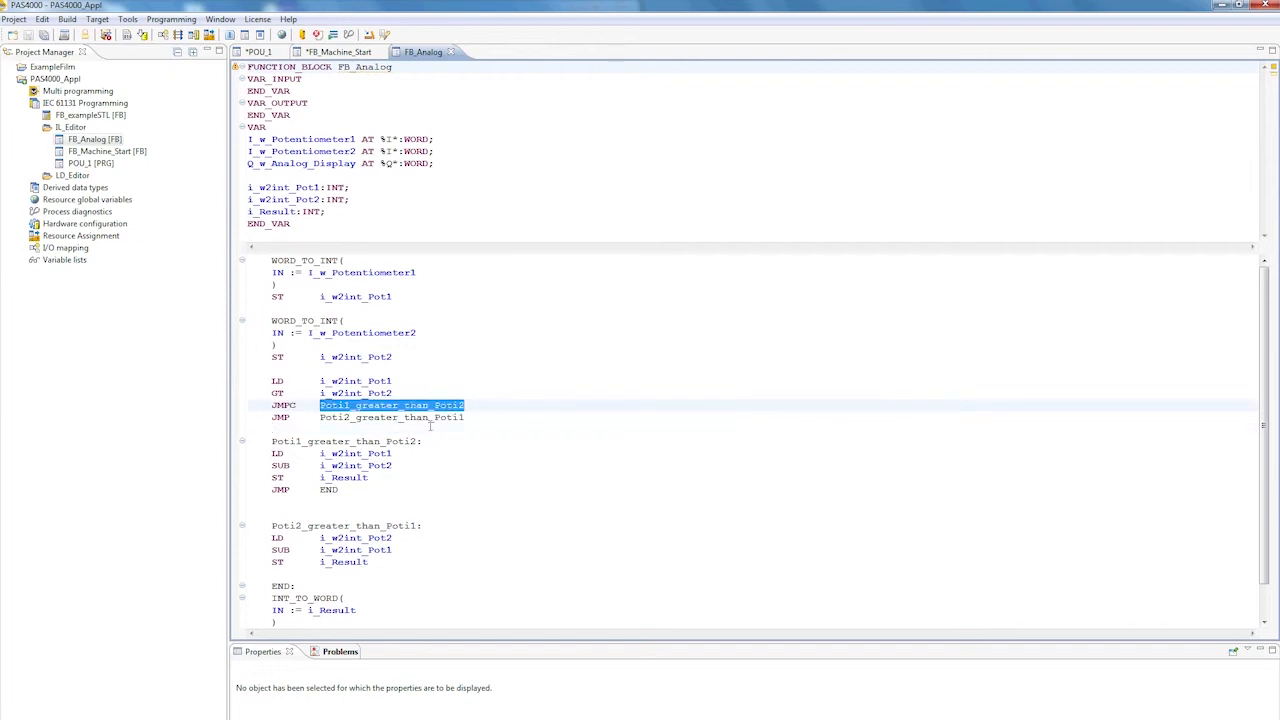
{"action": "mouse_move", "coordinate": [414, 457]}
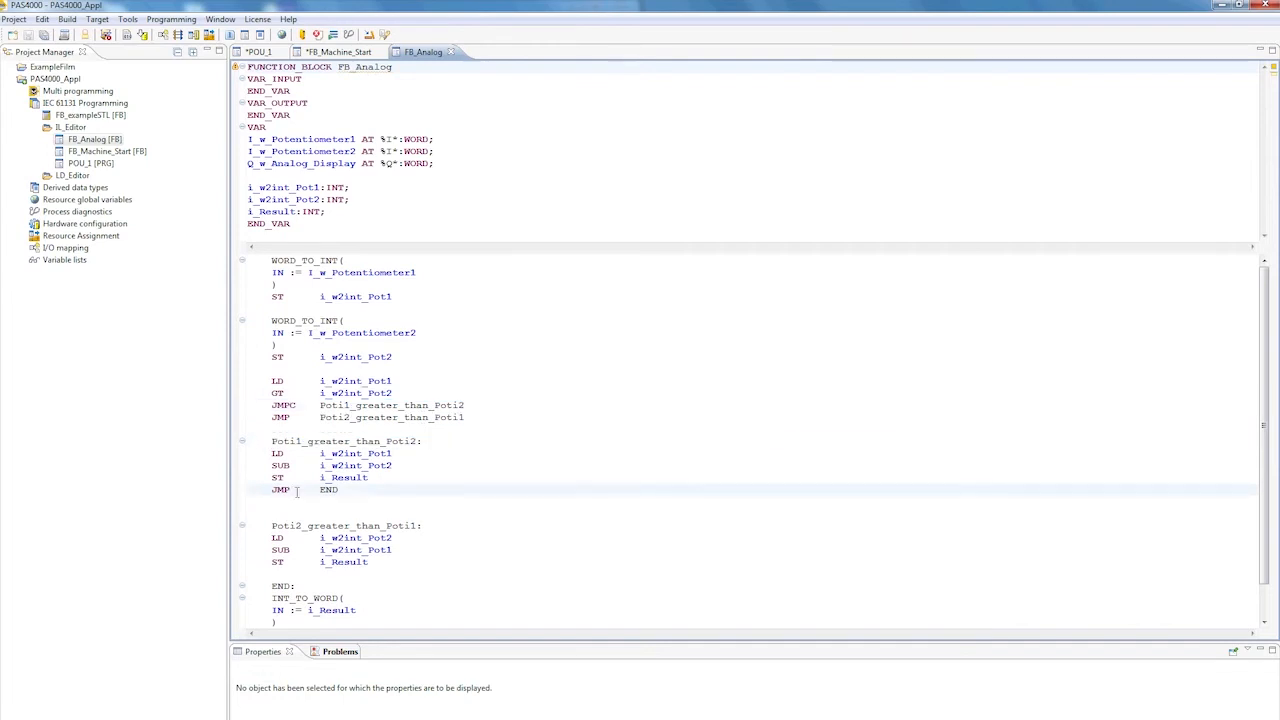
{"action": "double_click", "coordinate": [328, 489]}
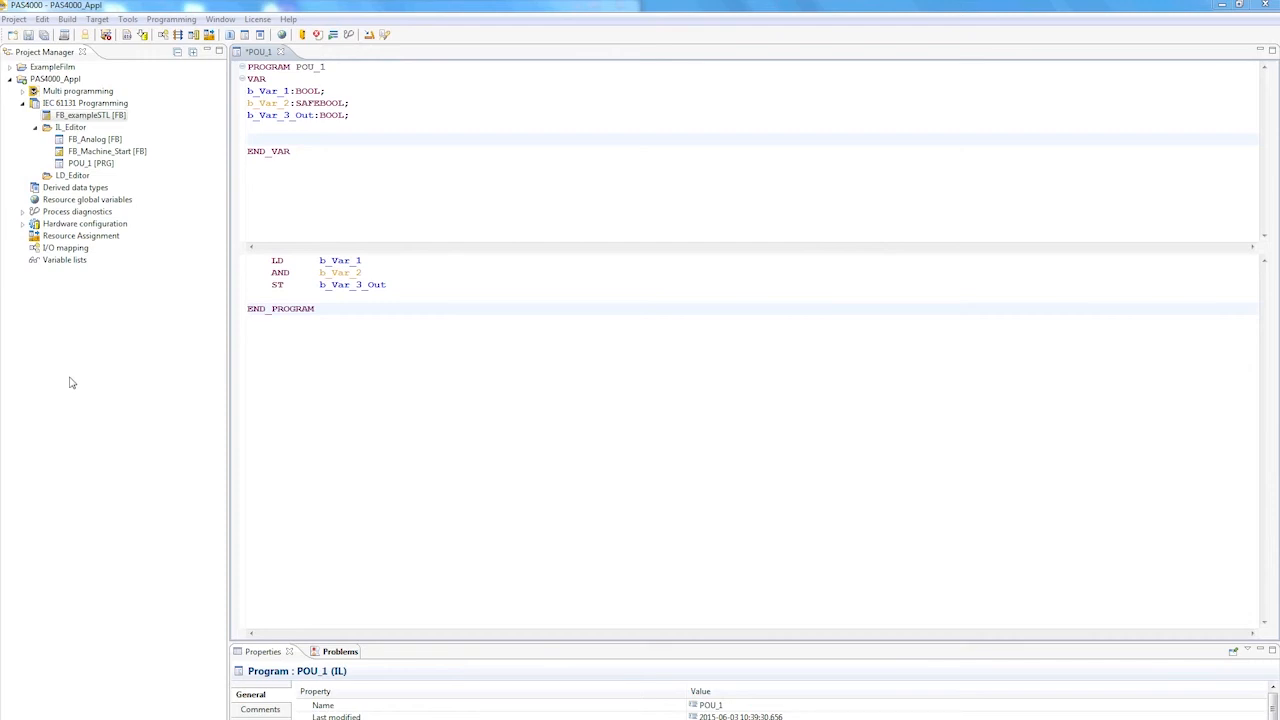
{"action": "mouse_move", "coordinate": [110, 350]}
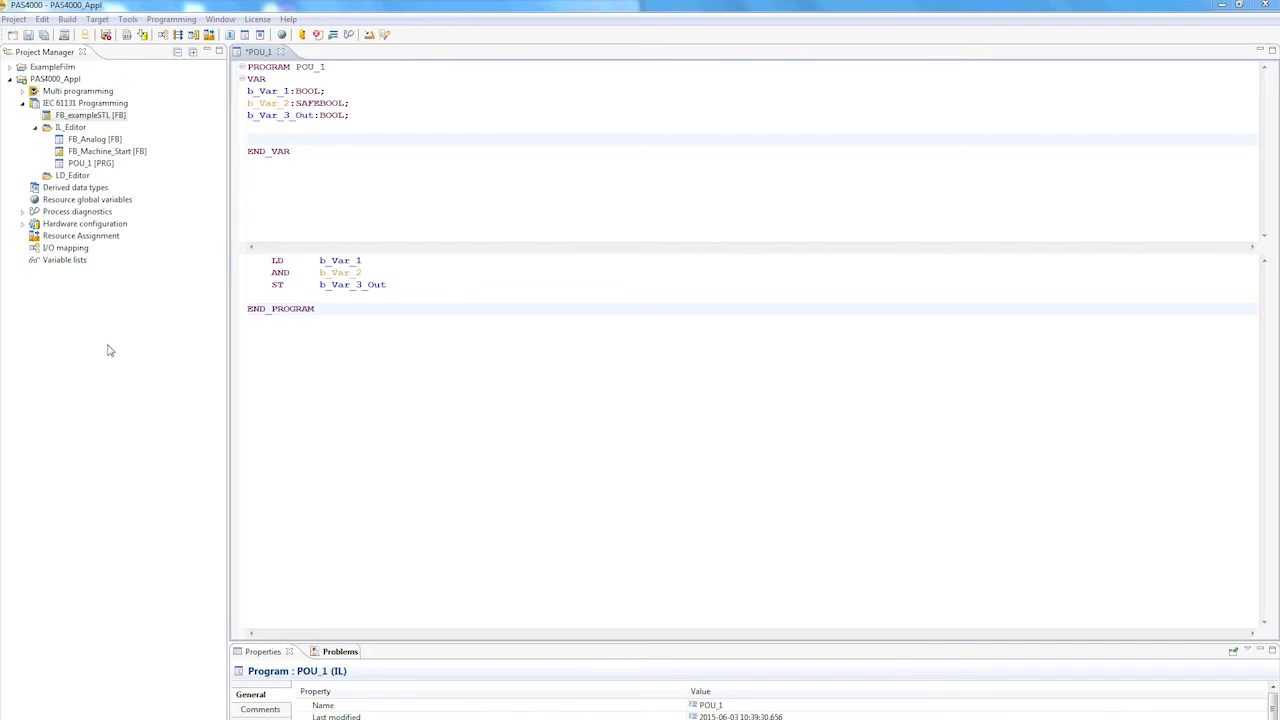
{"action": "mouse_move", "coordinate": [100, 128]}
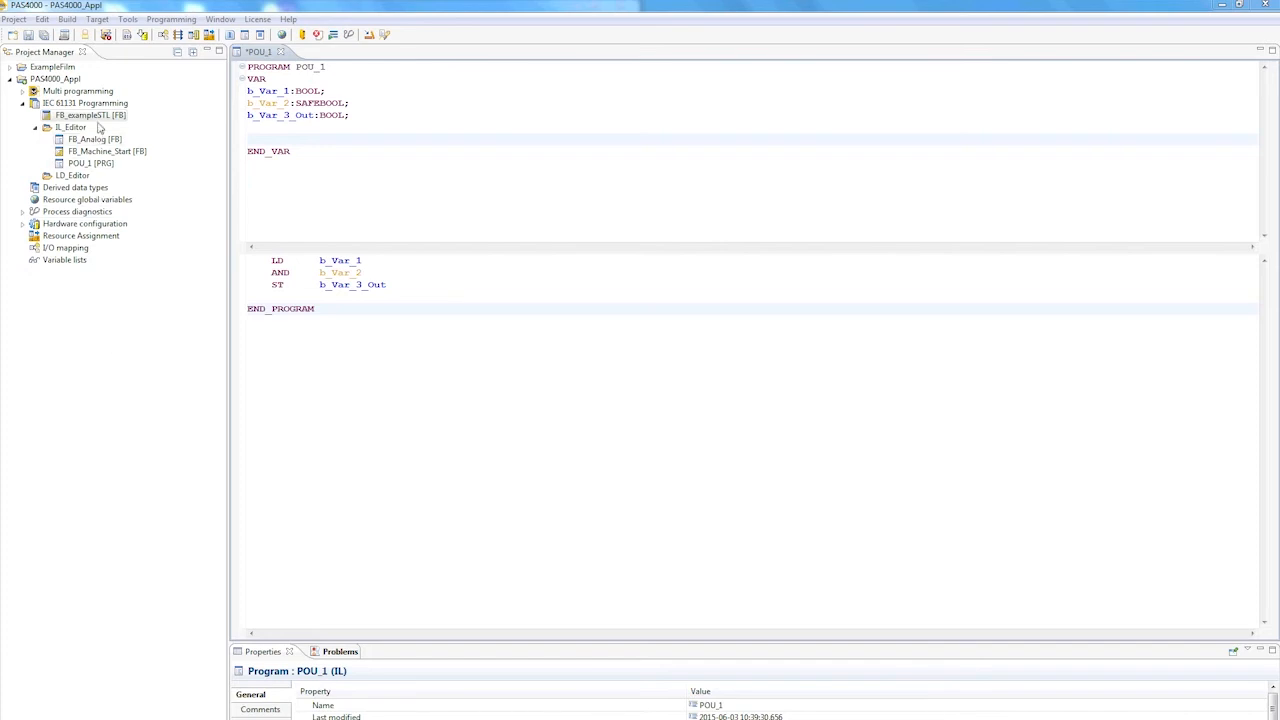
{"action": "double_click", "coordinate": [90, 115]}
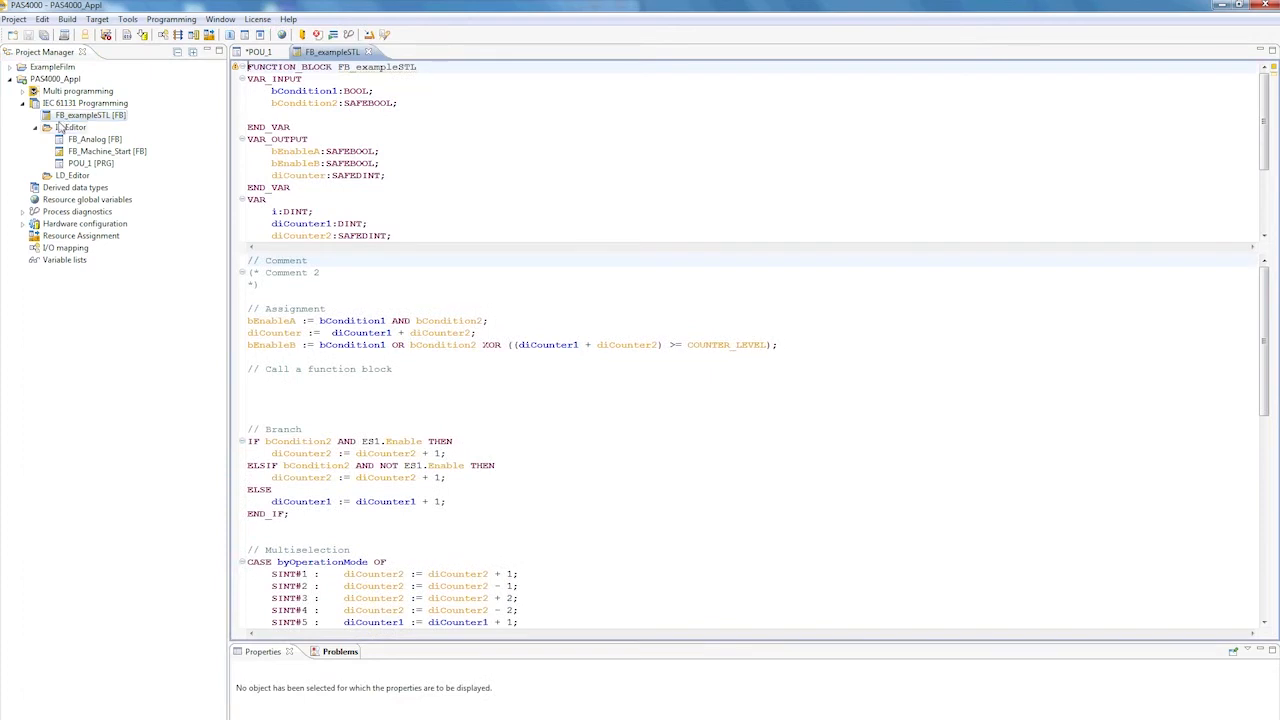
{"action": "scroll", "scroll_direction": "down", "scroll_amount": 3}
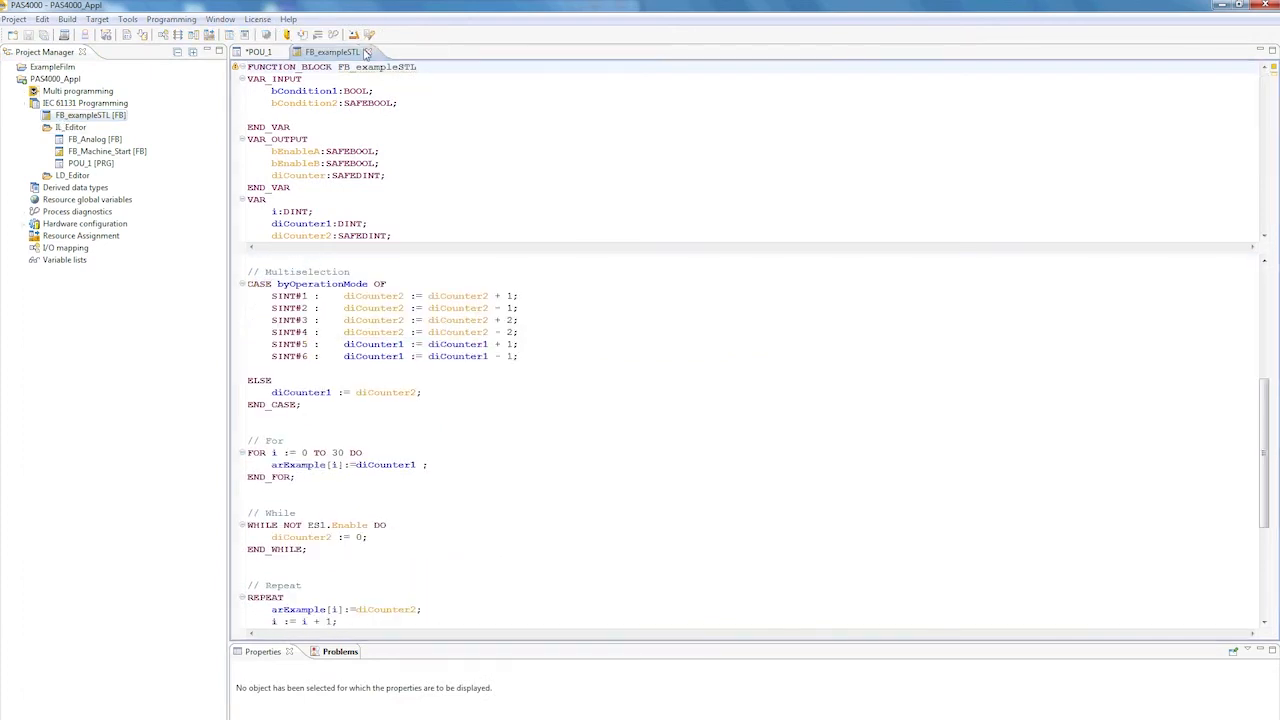
{"action": "left_click", "coordinate": [258, 51]}
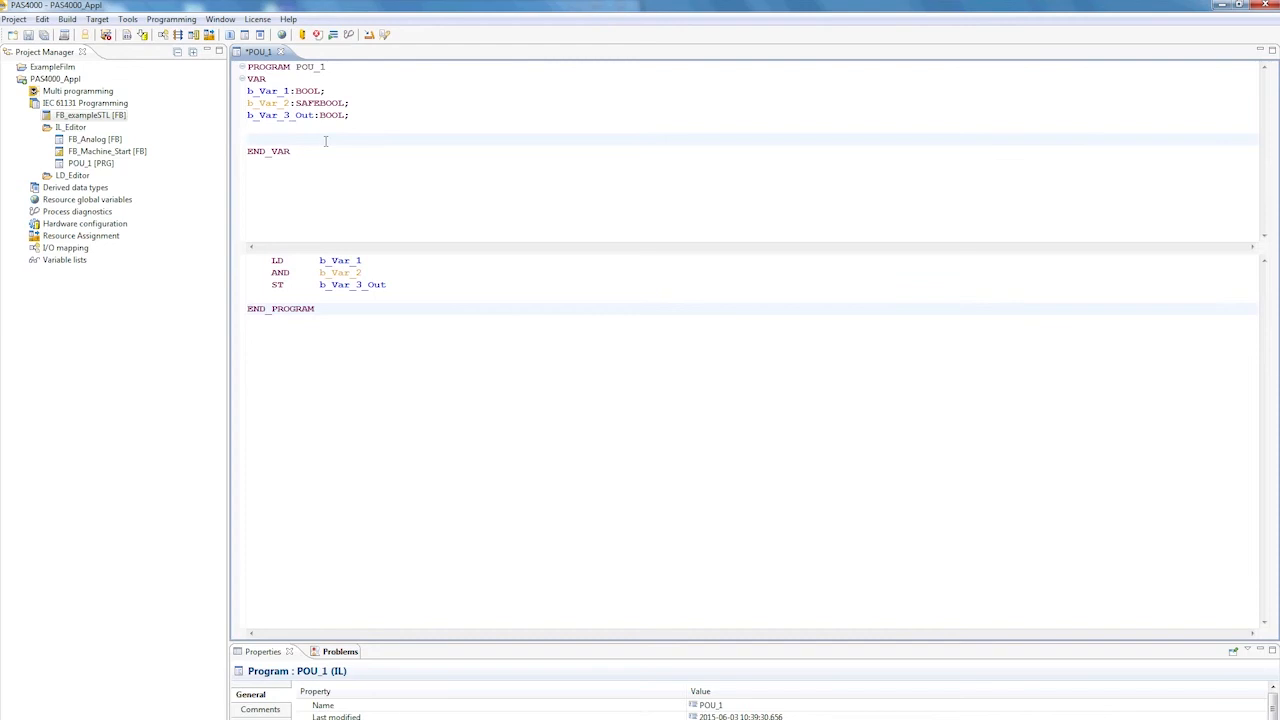
Declare example : FB_exampleSTL in the VAR section and begin a CAL instruction
{"action": "type", "text": "es"}
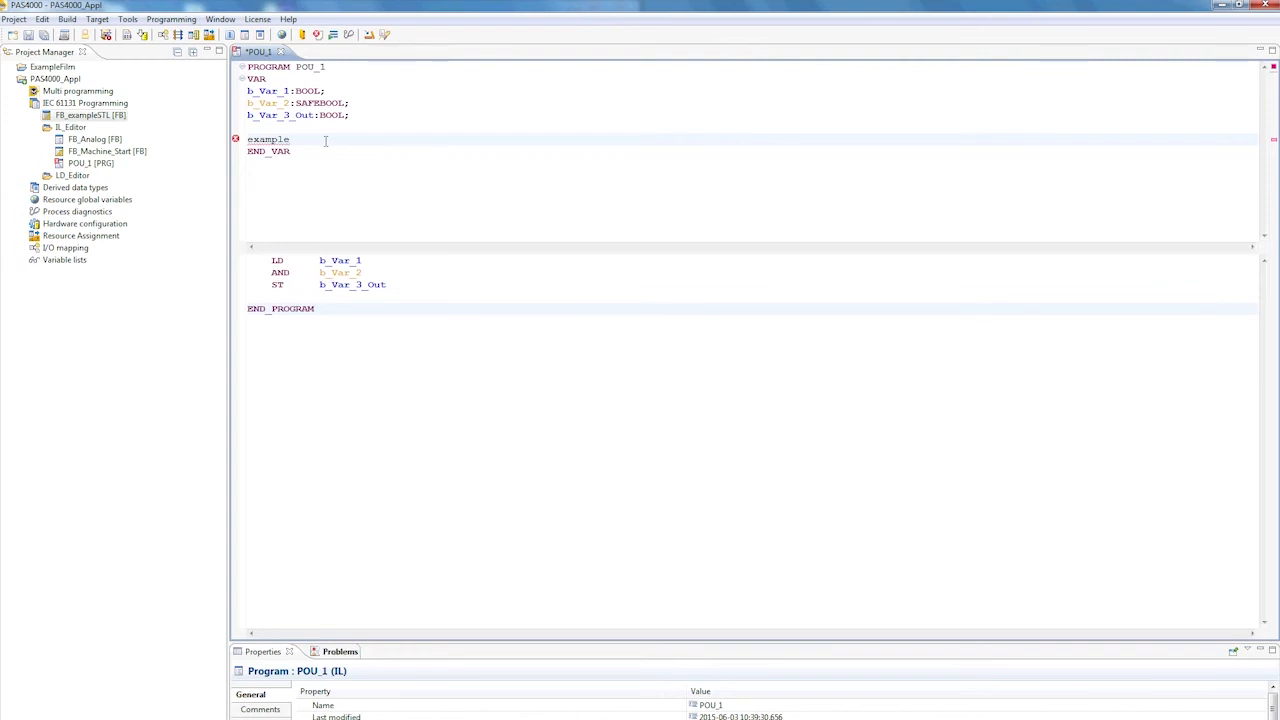
{"action": "type", "text": ":FB_exampleSTL;"}
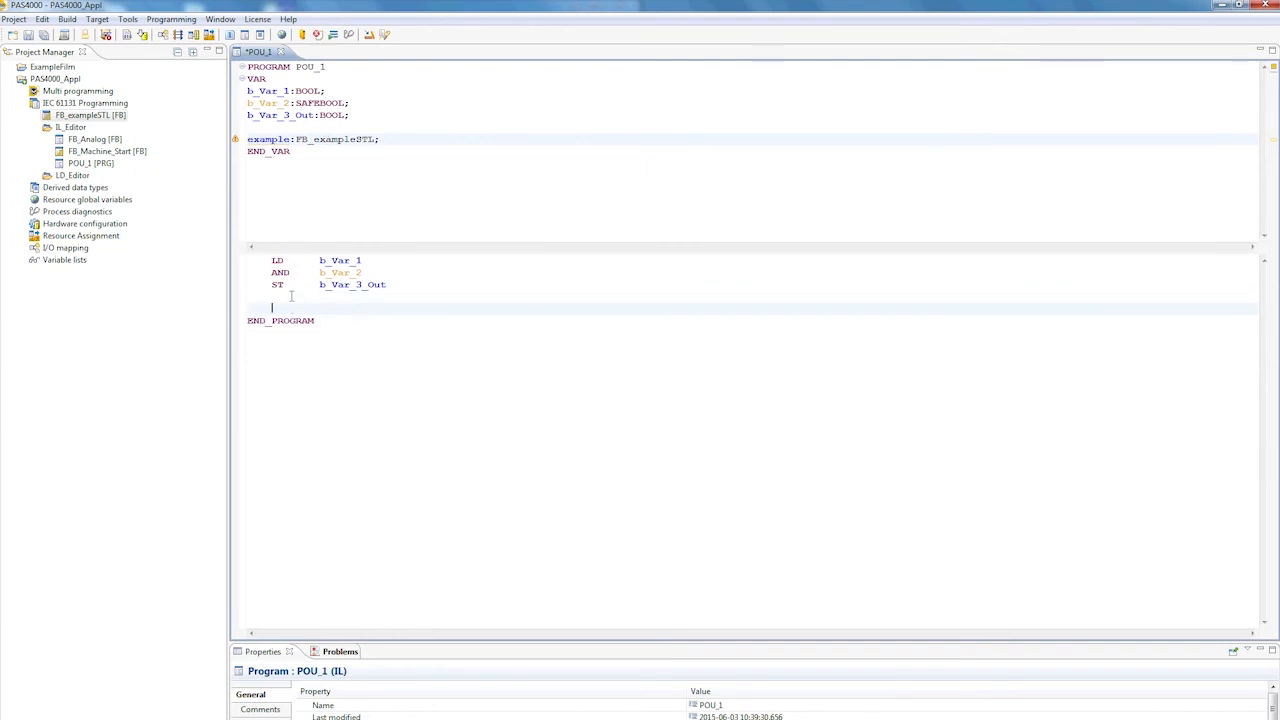
{"action": "type", "text": "CAL"}
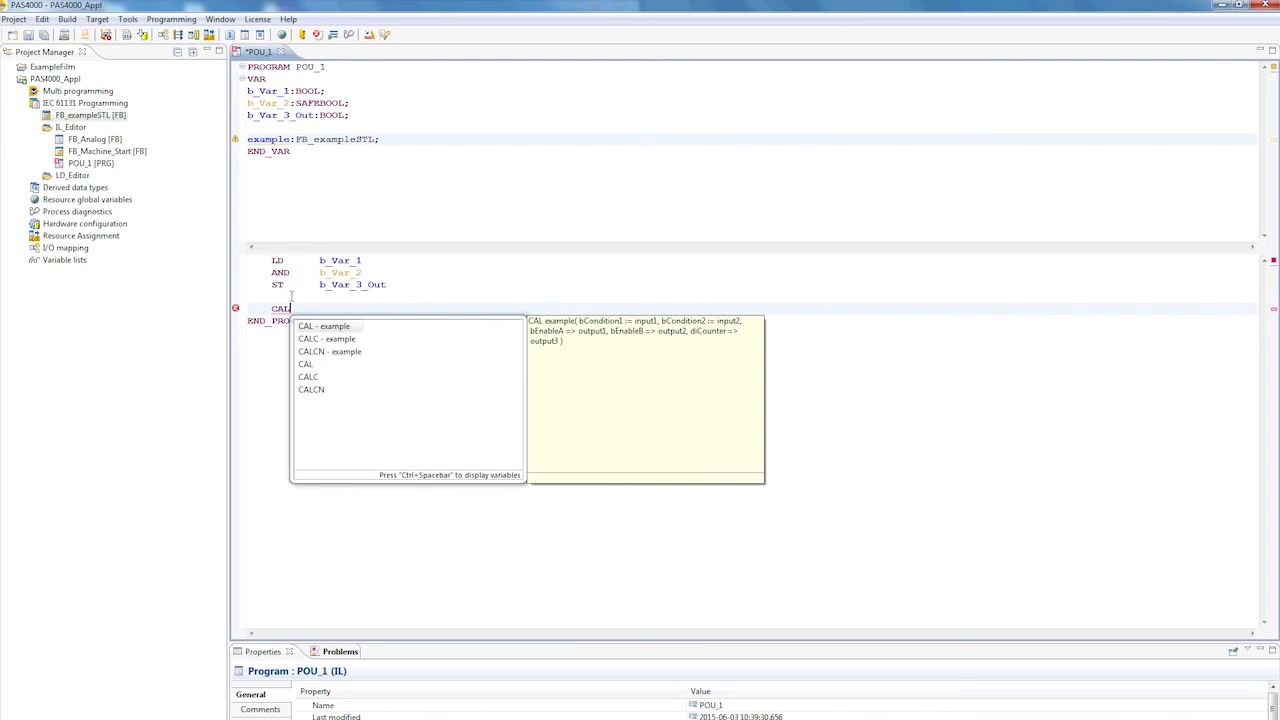